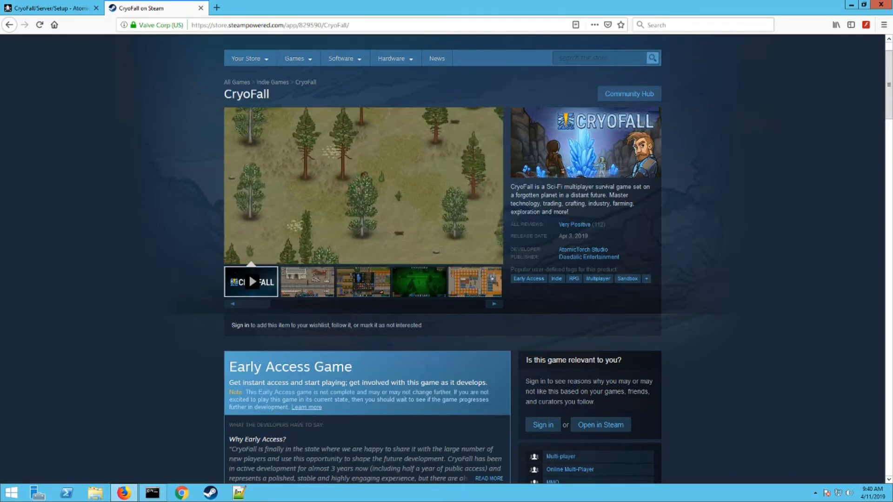
Bring the AtomicTorch wiki's CryoFall/Server/Setup page to the front in Firefox.
click(250, 281)
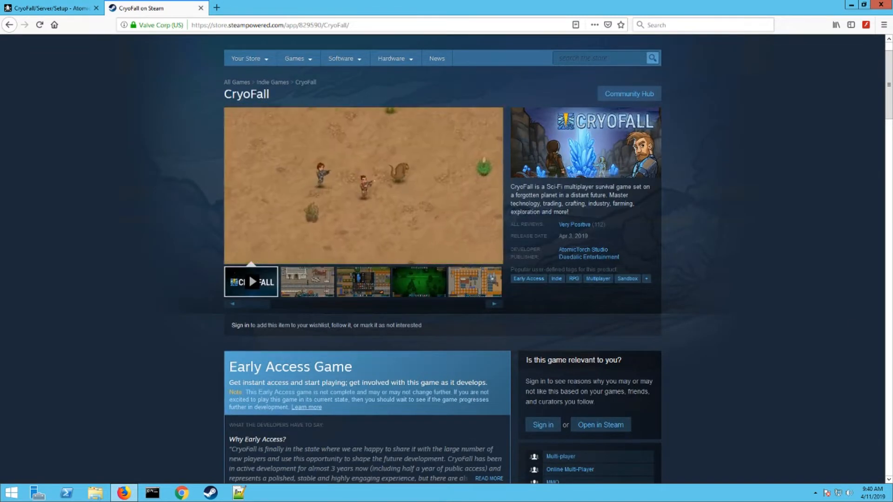
click(51, 9)
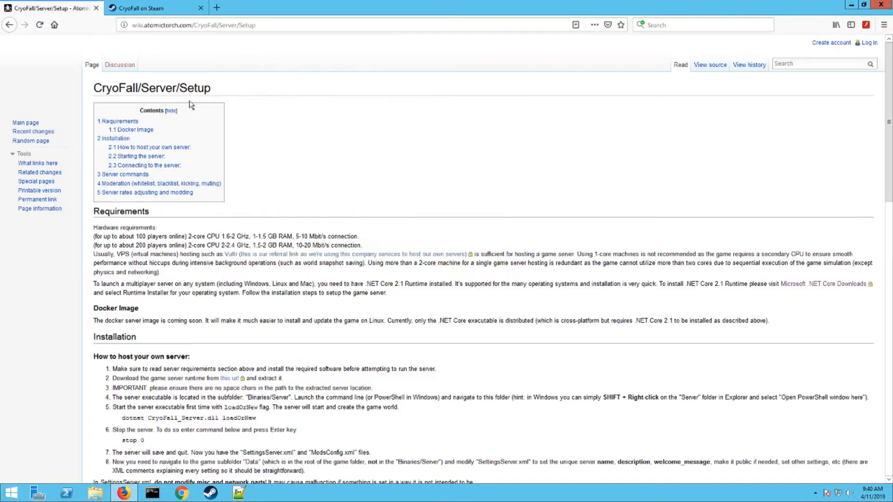
click(197, 24)
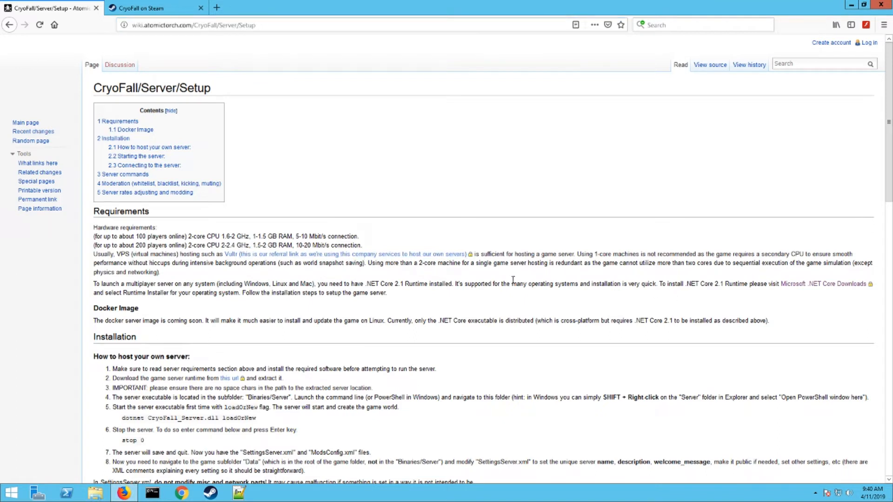
mouse_move(831, 290)
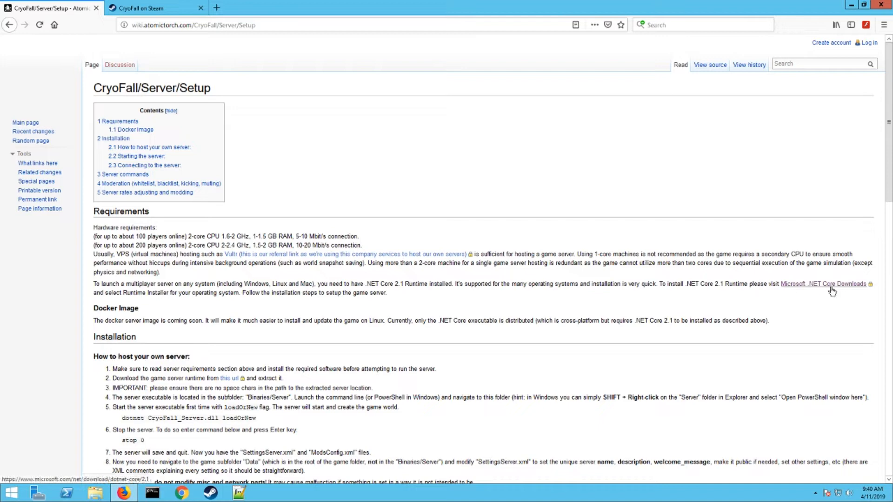
mouse_move(833, 289)
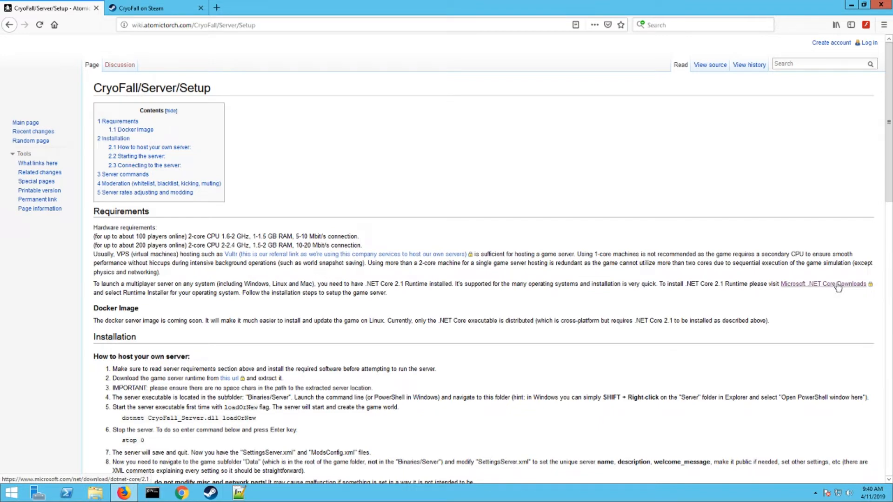
Follow the Microsoft .NET Core Downloads link to the .NET Core 2.1 download page.
click(823, 284)
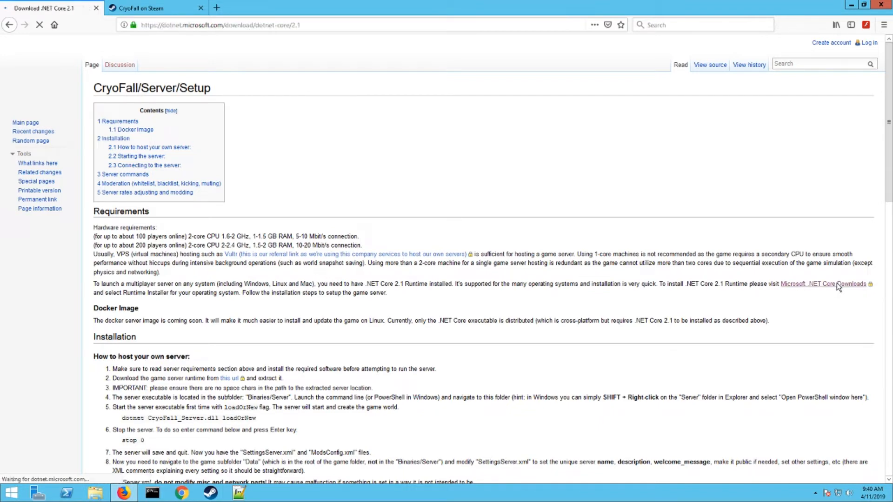
click(823, 284)
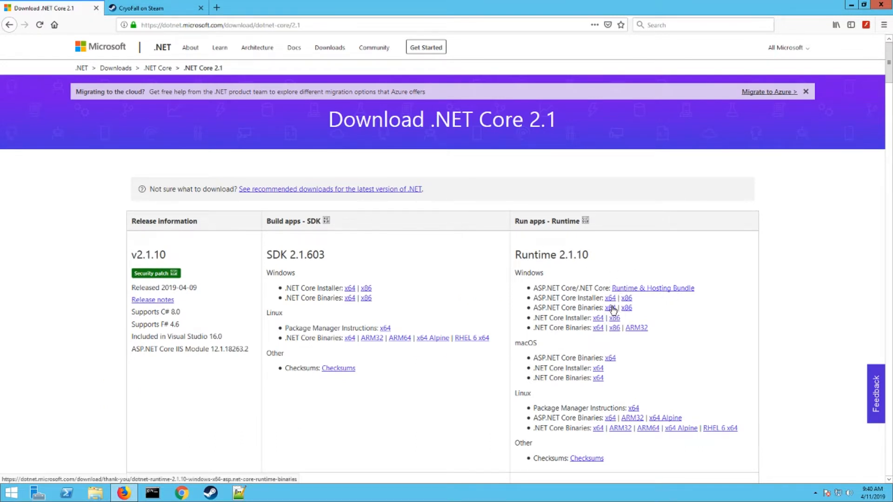
mouse_move(614, 317)
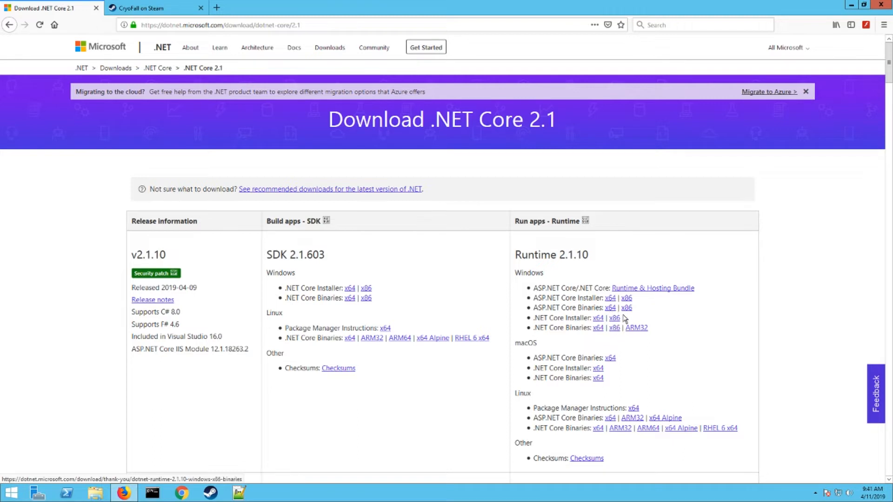
mouse_move(593, 334)
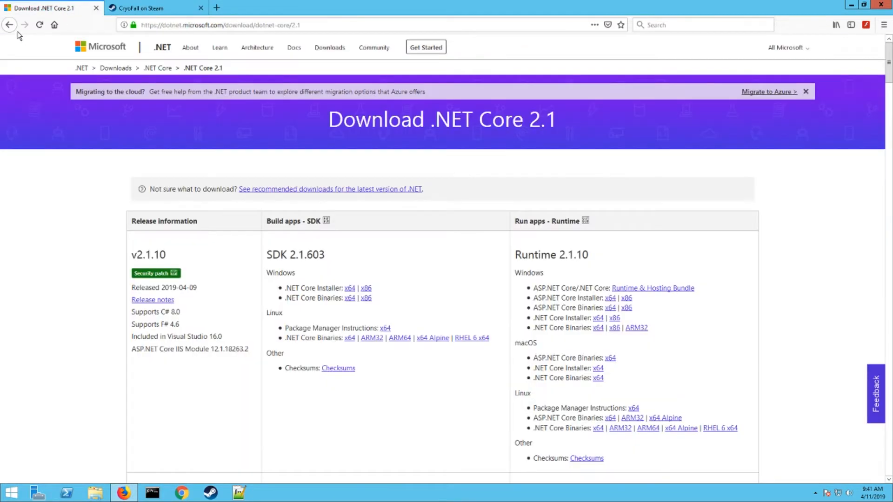
Return to the setup wiki's Installation section, start the server runtime download, then cancel it.
click(10, 25)
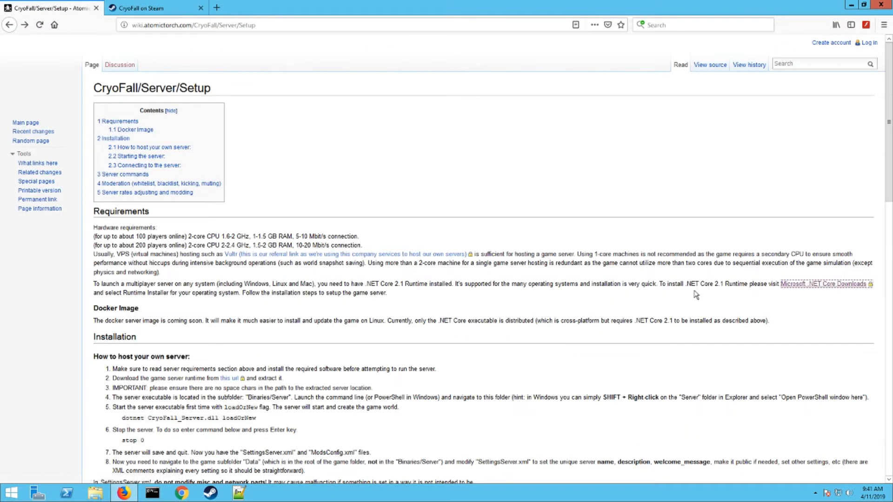
mouse_move(729, 293)
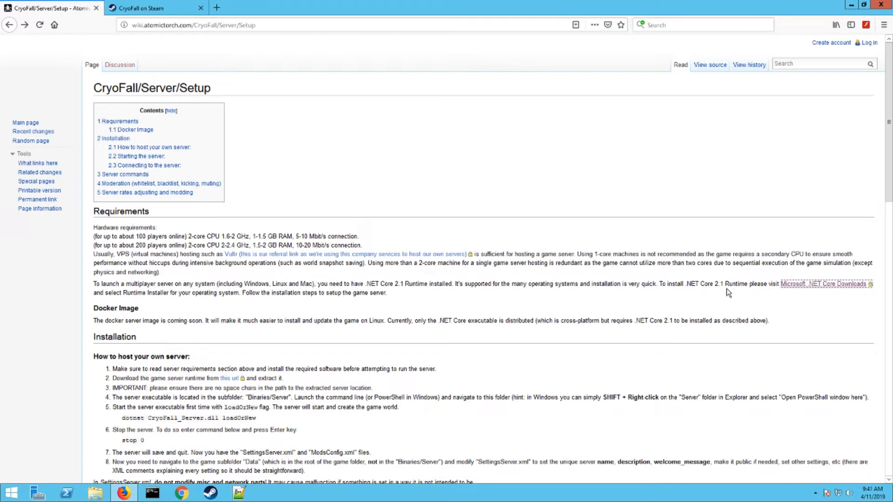
mouse_move(238, 343)
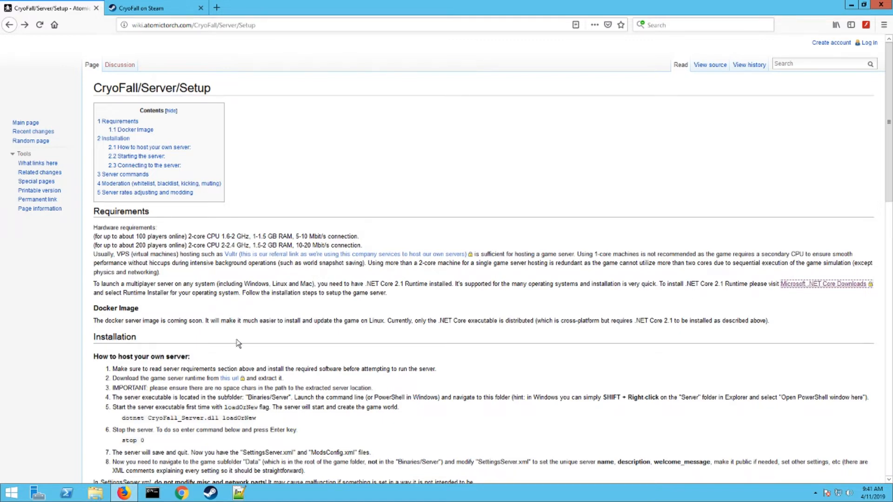
scroll(down, 3)
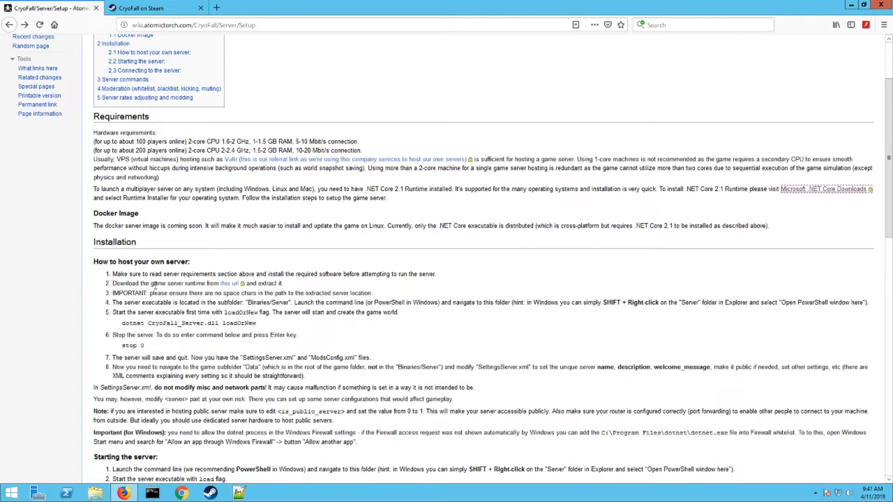
mouse_move(228, 282)
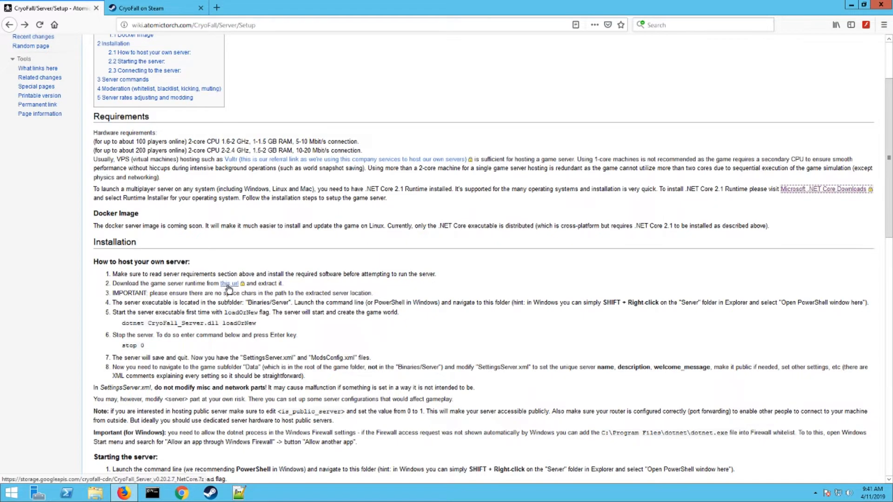
click(229, 283)
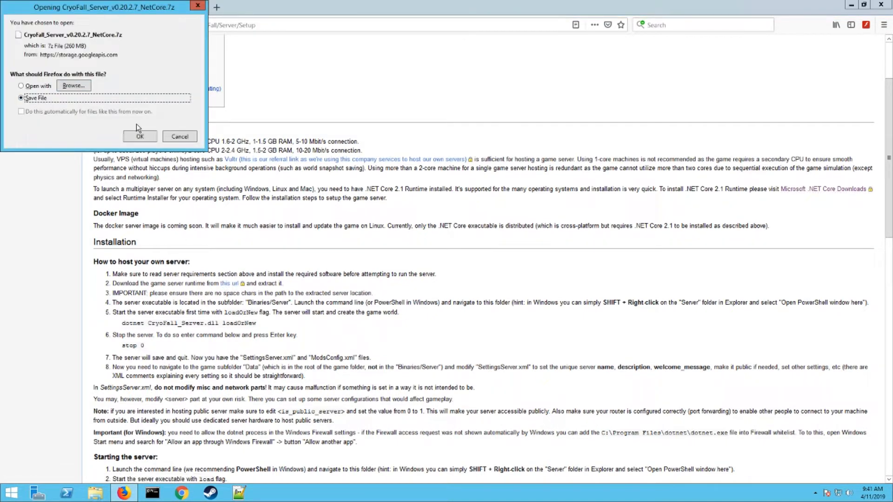
mouse_move(179, 135)
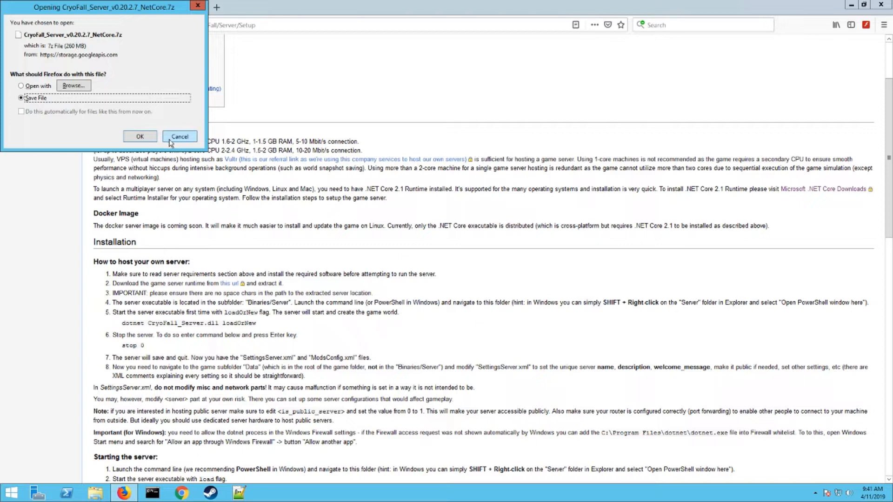
click(179, 135)
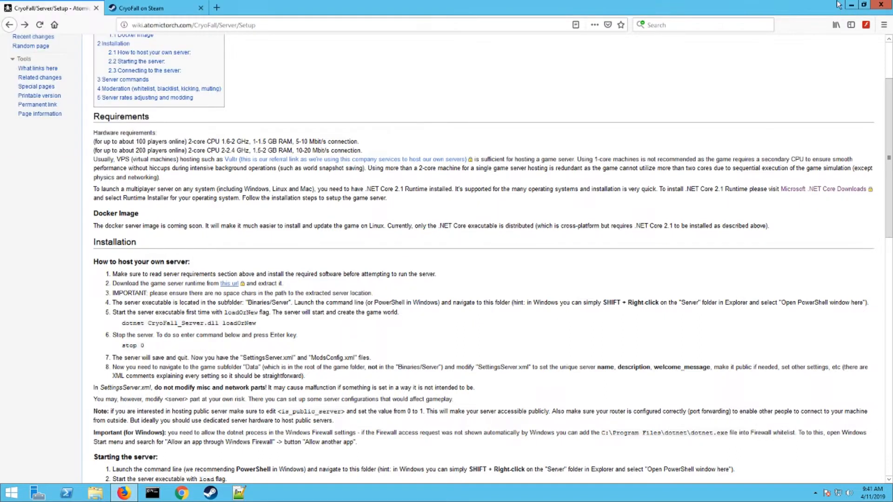
mouse_move(851, 5)
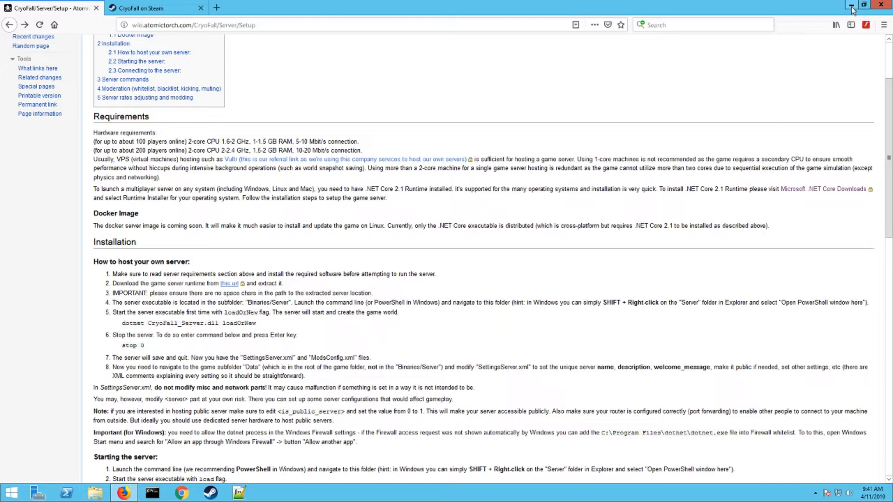
Browse to C:\cryofallserver\CryoFall_Server_v0.20.2.7_NetCore\Binaries\Server in File Explorer.
click(850, 5)
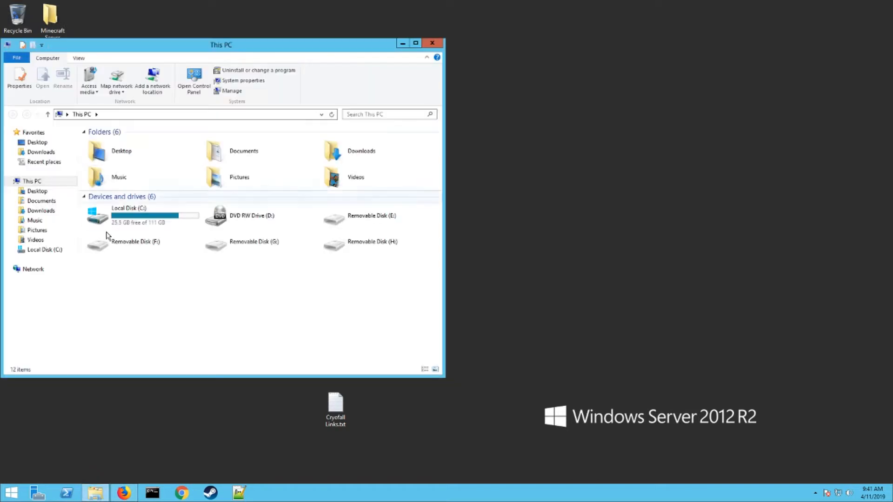
double_click(128, 214)
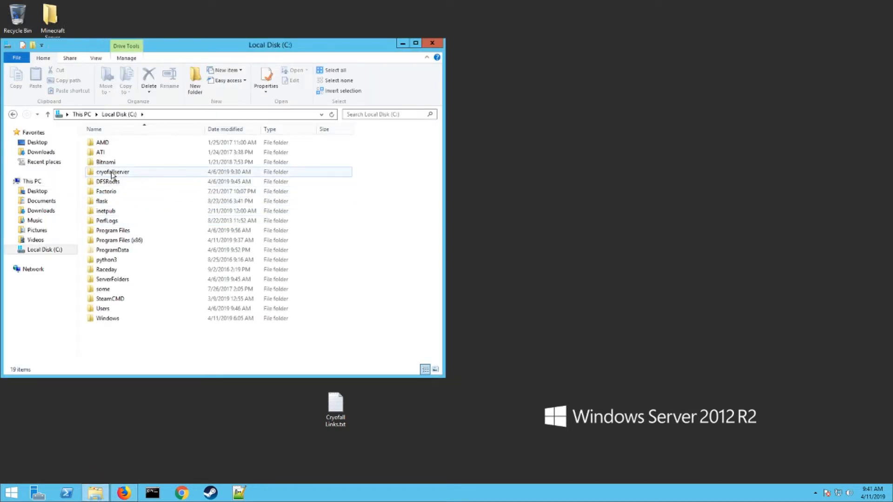
mouse_move(112, 171)
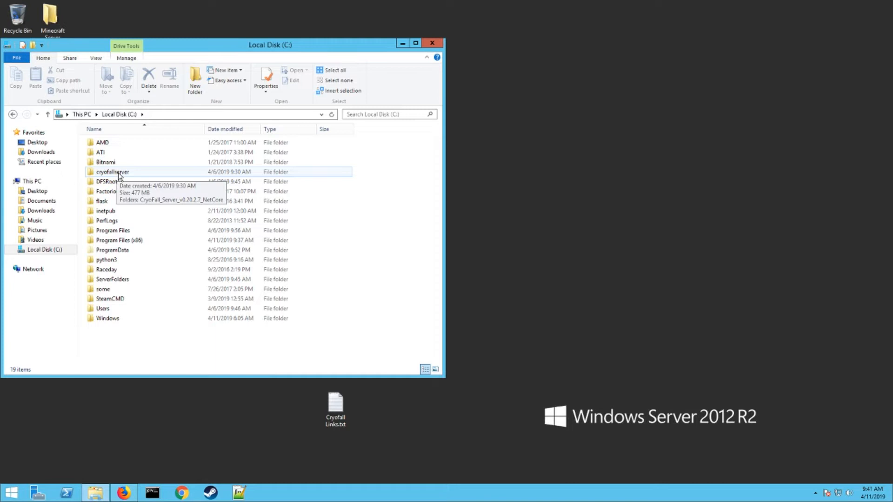
double_click(113, 171)
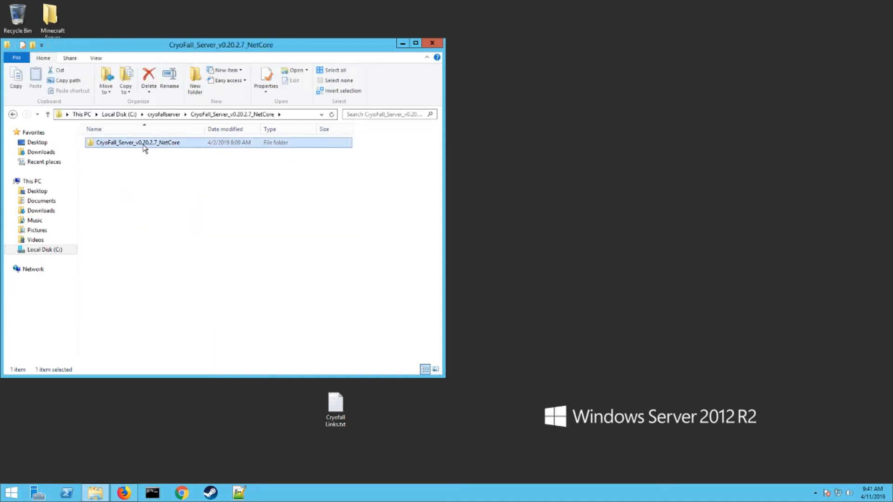
double_click(137, 142)
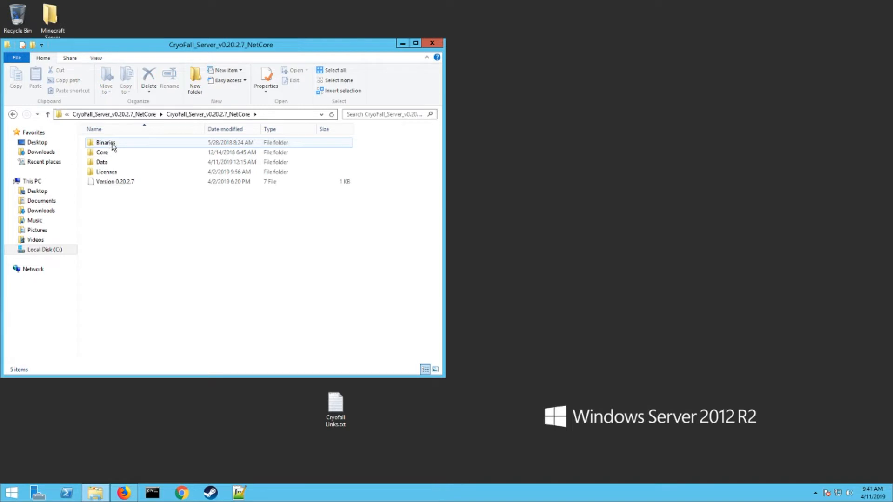
double_click(105, 143)
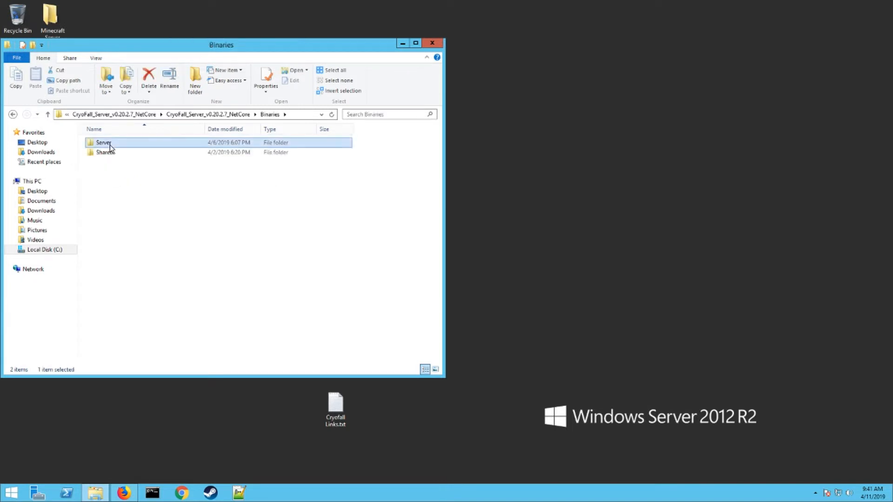
double_click(104, 142)
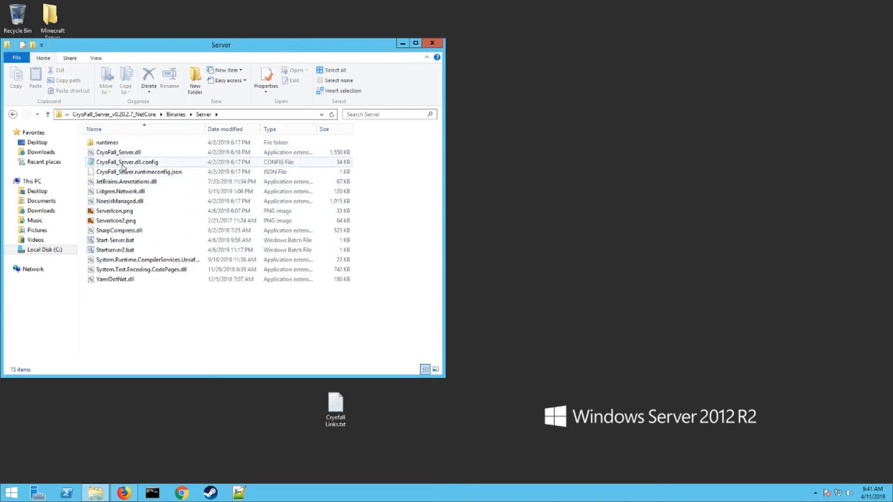
Look over several of the 15 server files listed in the Server folder.
click(116, 240)
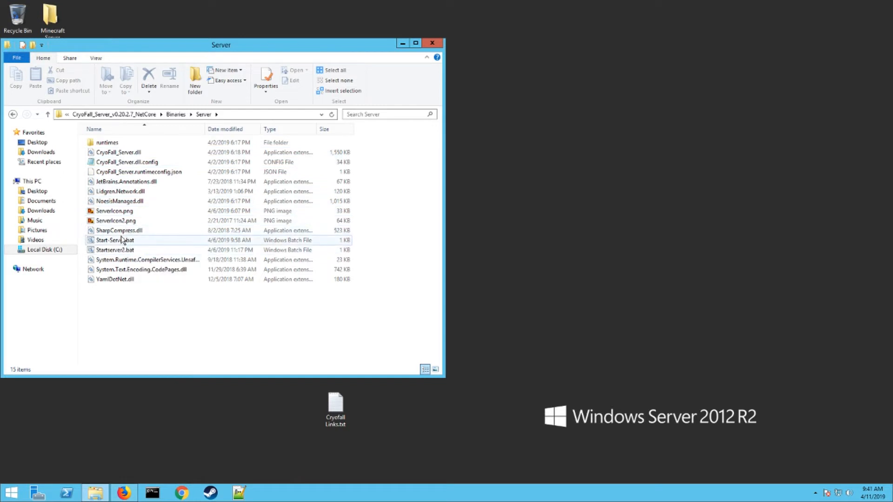
click(118, 230)
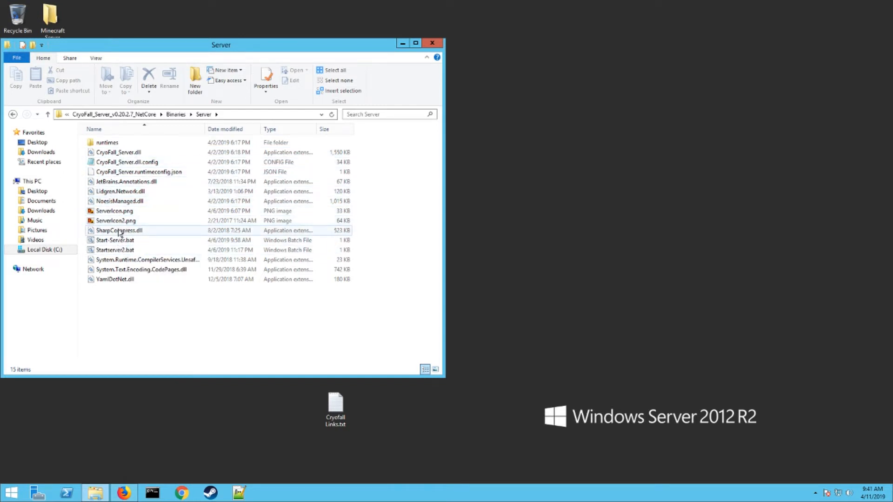
click(126, 161)
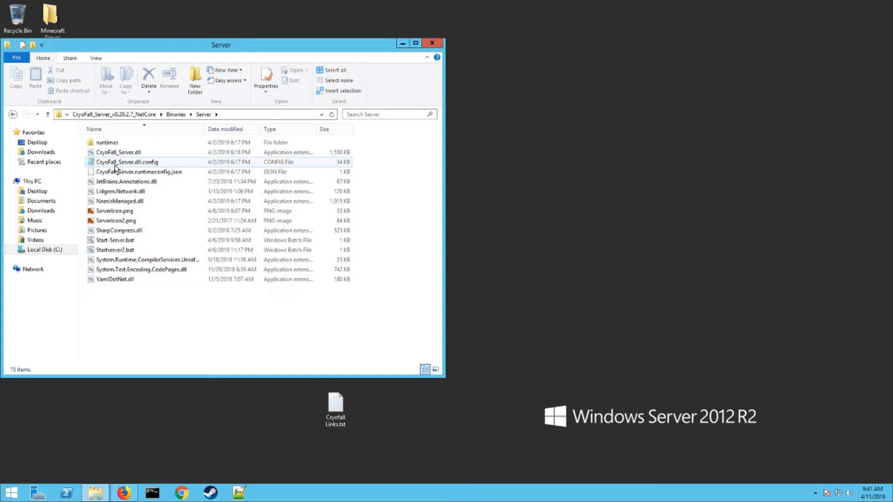
click(118, 151)
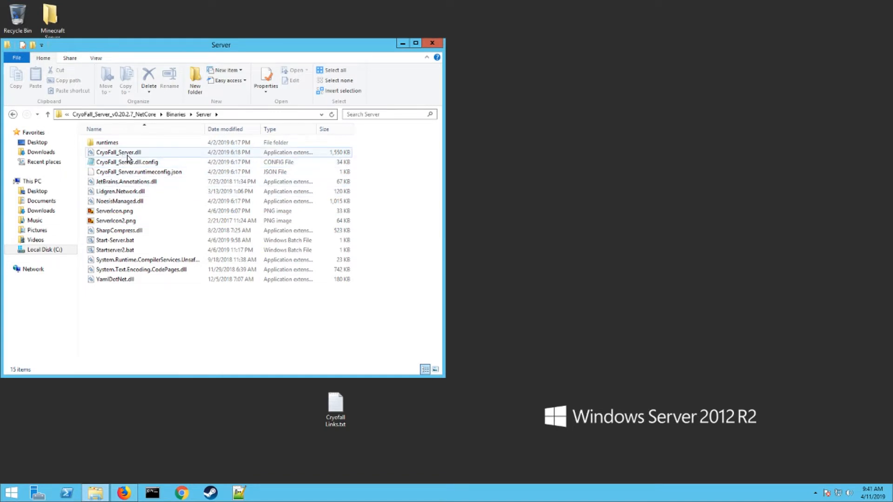
click(115, 220)
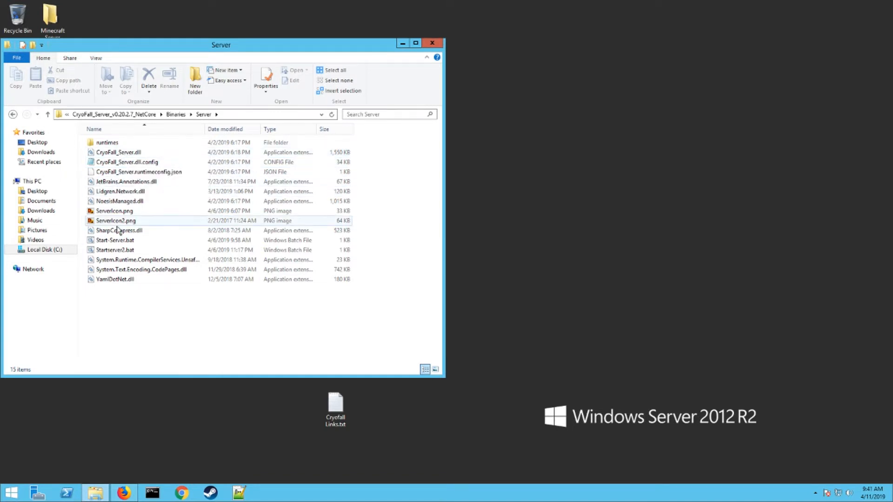
Create a new empty text document in the Server folder's empty area.
right_click(187, 340)
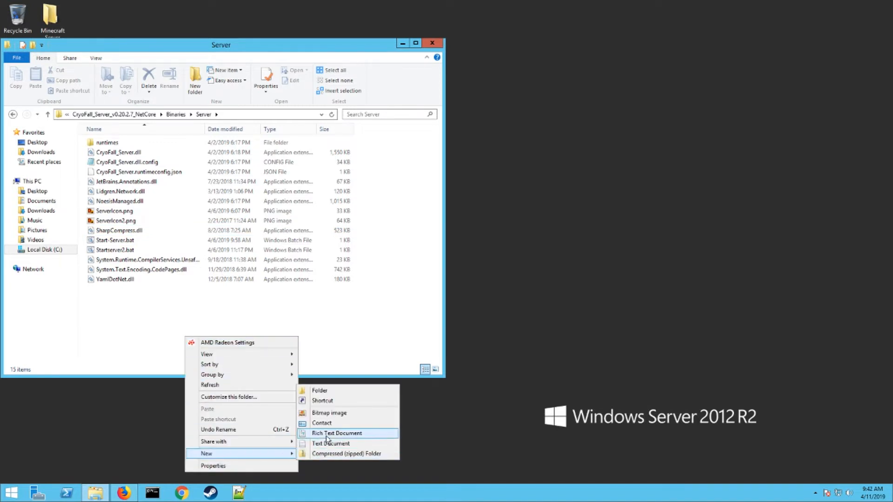
click(330, 443)
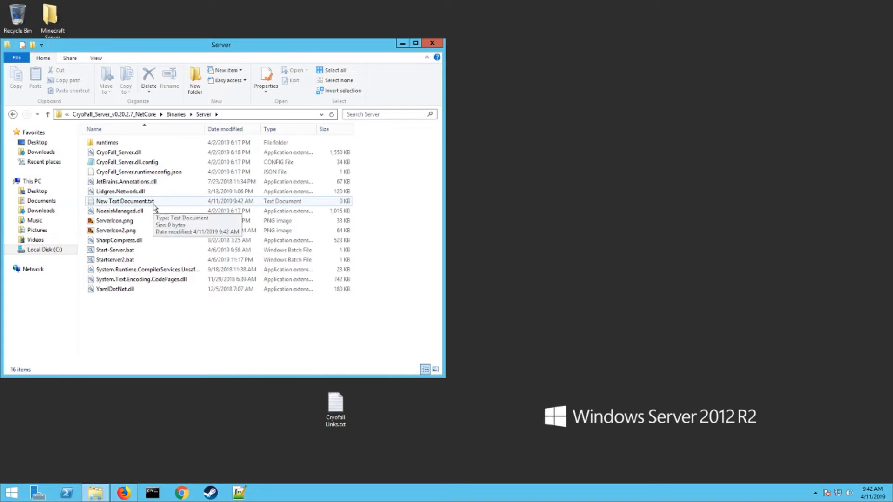
mouse_move(84, 70)
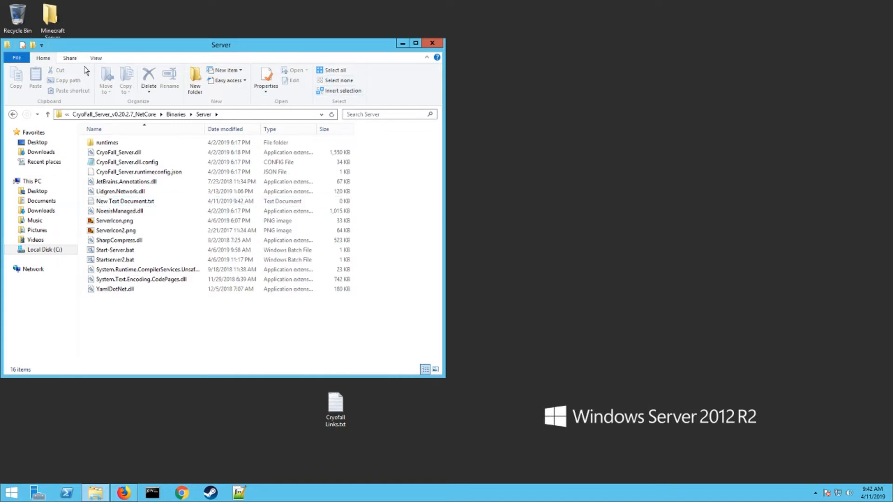
Toggle File name extensions off and back on in the folder's View settings.
click(94, 57)
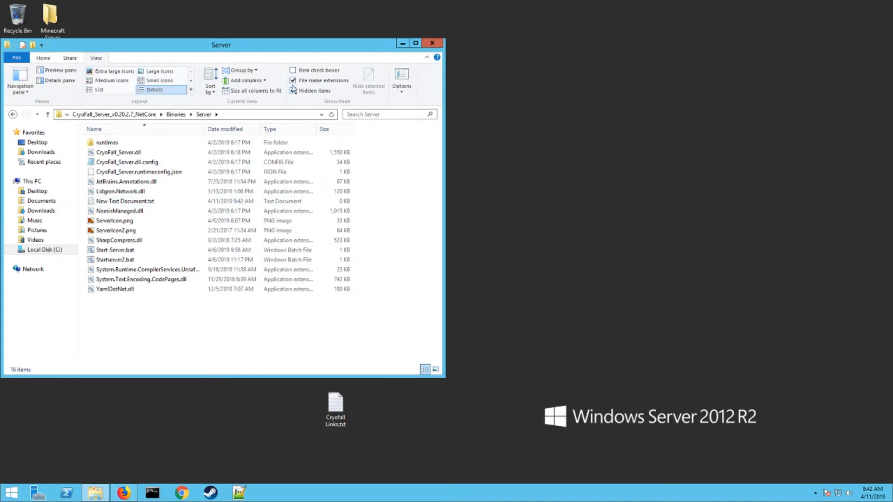
click(293, 80)
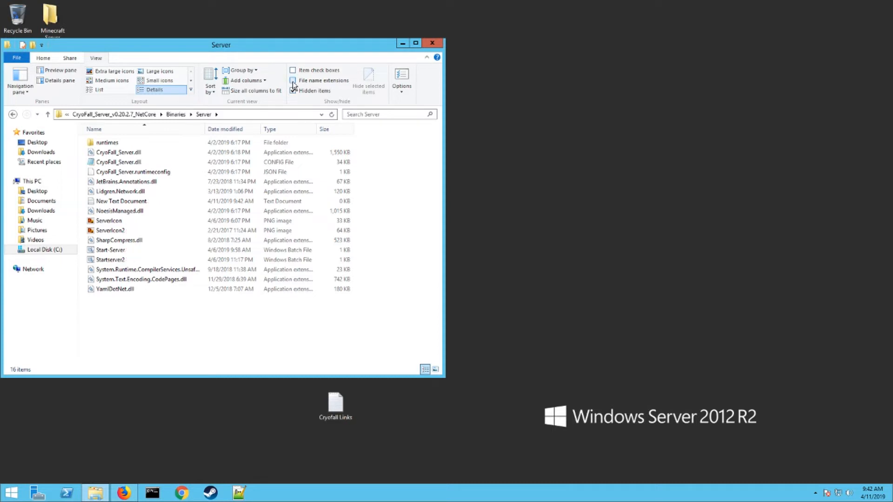
click(293, 80)
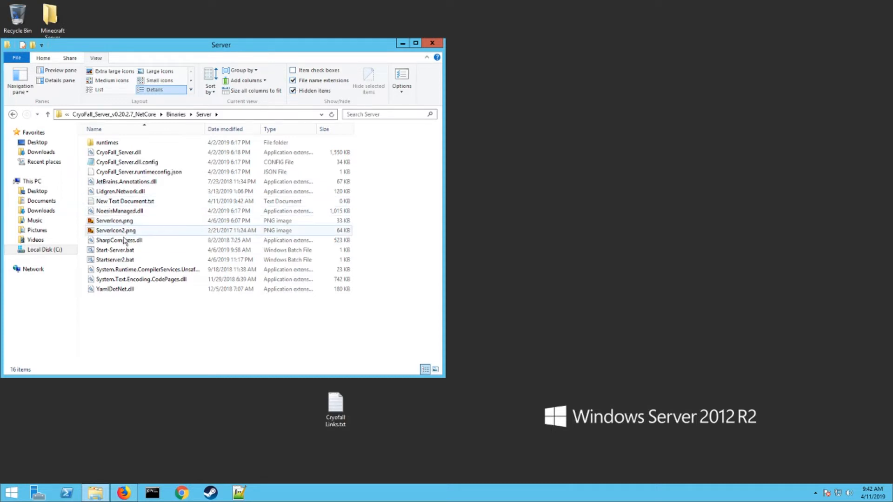
Select Startserver2.bat and open it for editing in Notepad.
click(113, 249)
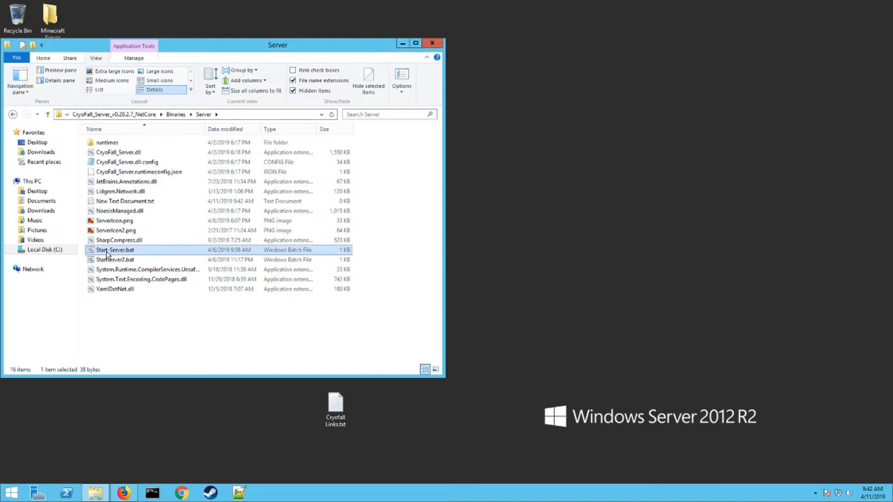
mouse_move(115, 250)
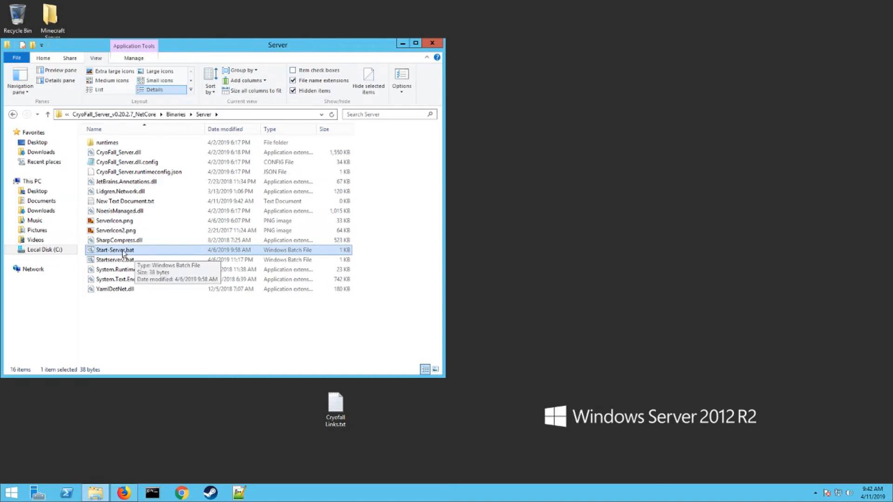
click(115, 259)
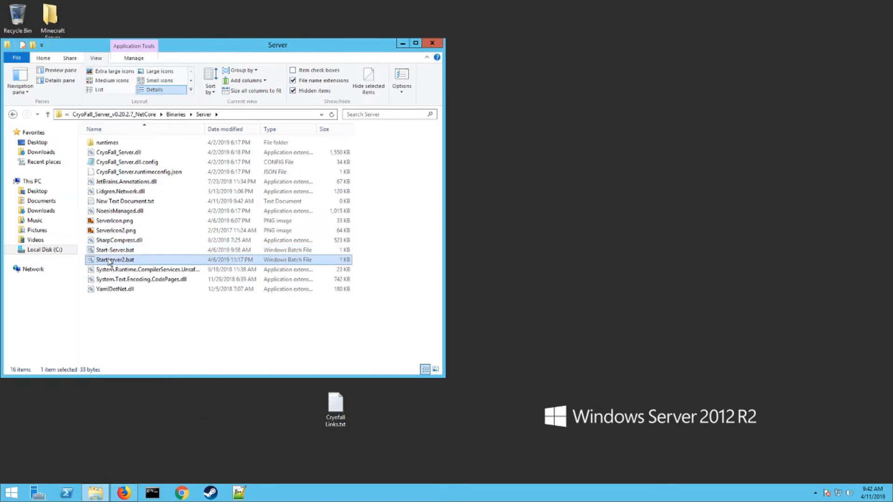
double_click(115, 260)
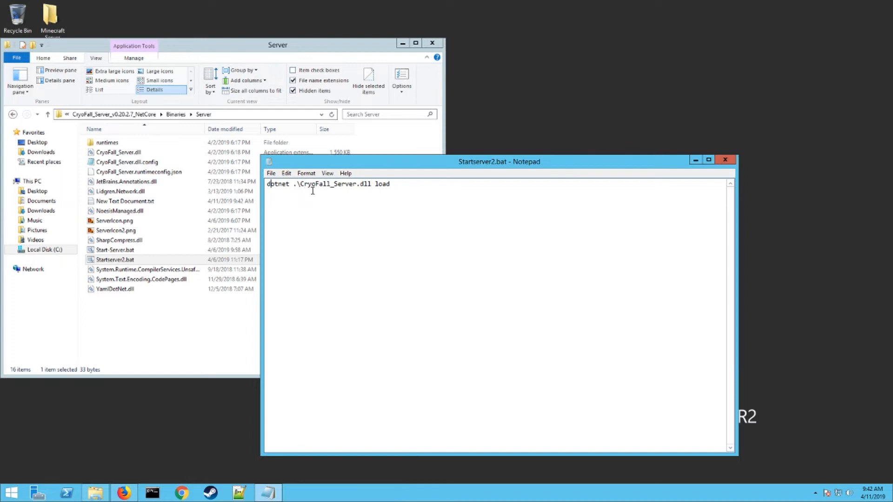
mouse_move(354, 189)
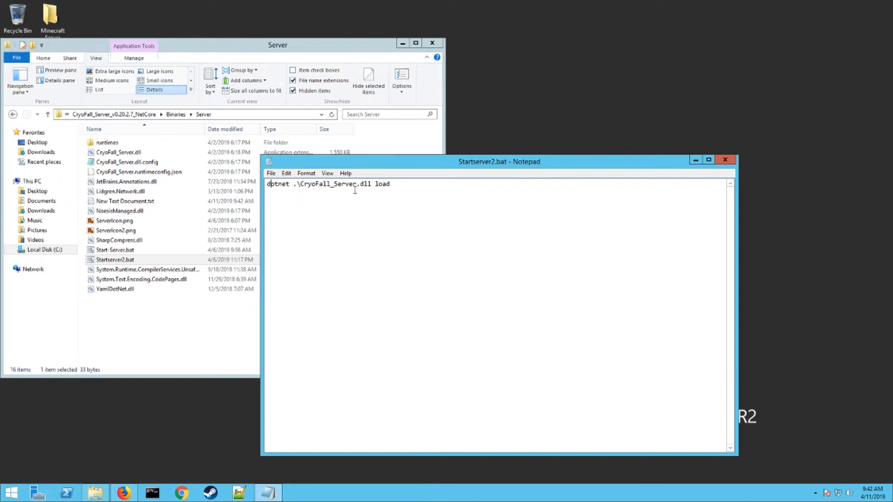
mouse_move(401, 183)
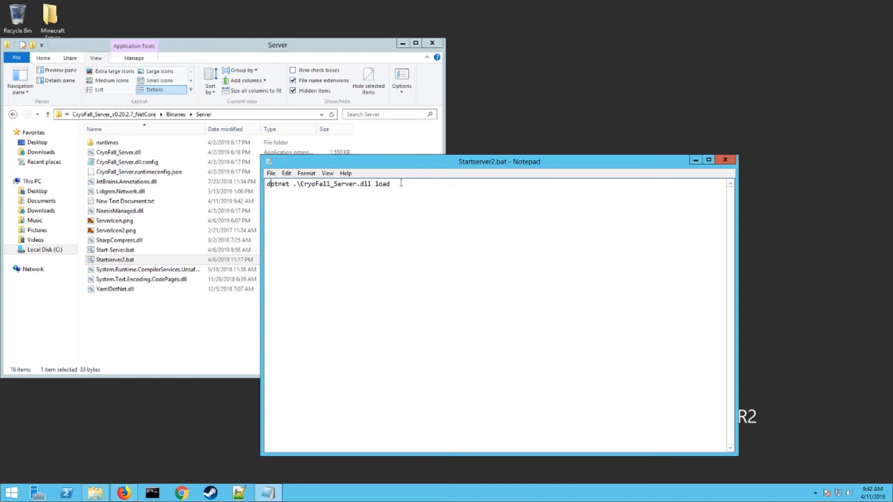
Replace the script's 'load' flag with 'LoadOrNew' after dotnet .\CryoFall_Server.dll.
double_click(381, 184)
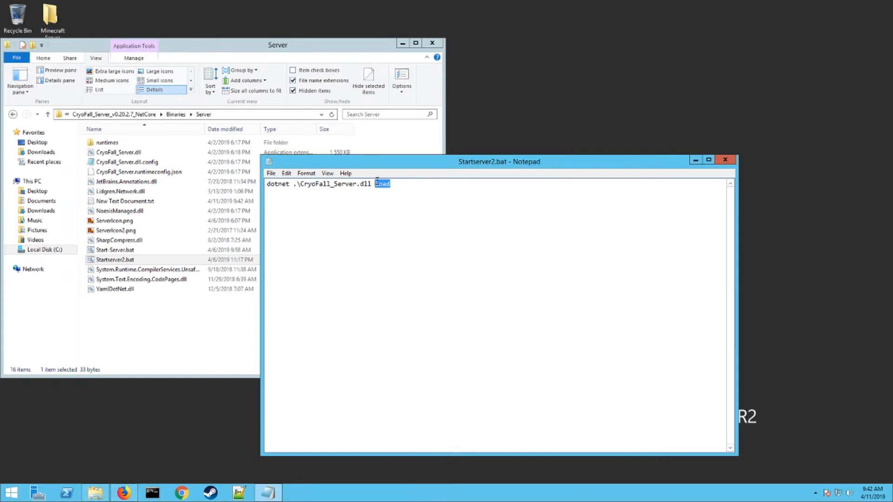
text(N)
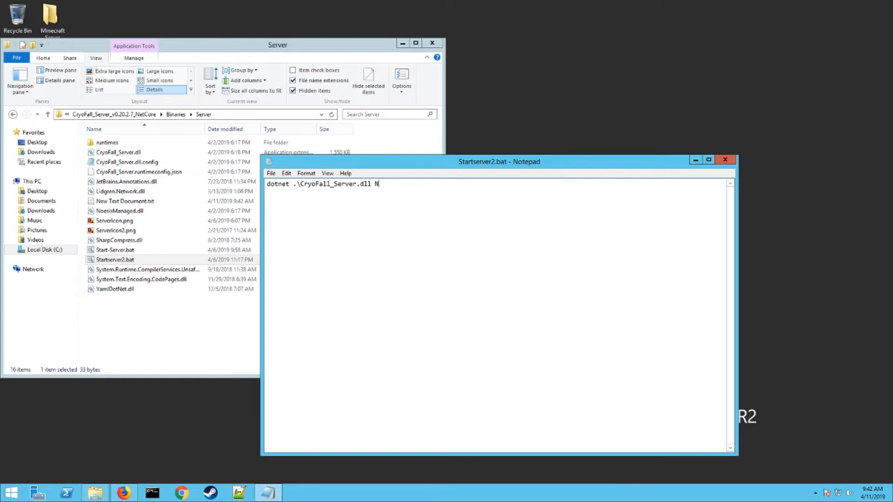
text(eworLoad)
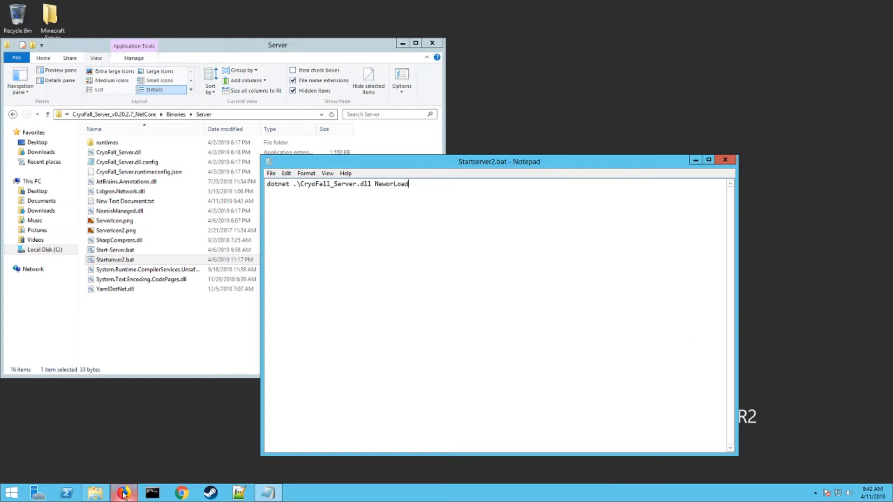
click(124, 493)
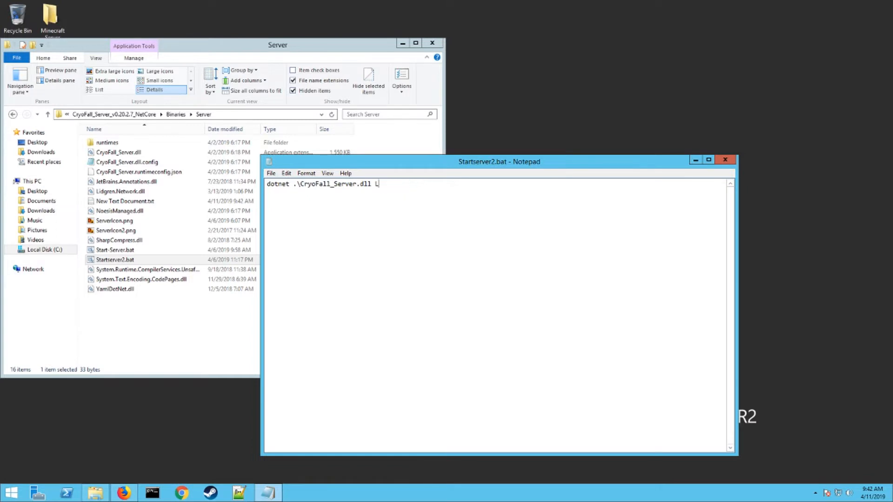
text(LoadOrNew)
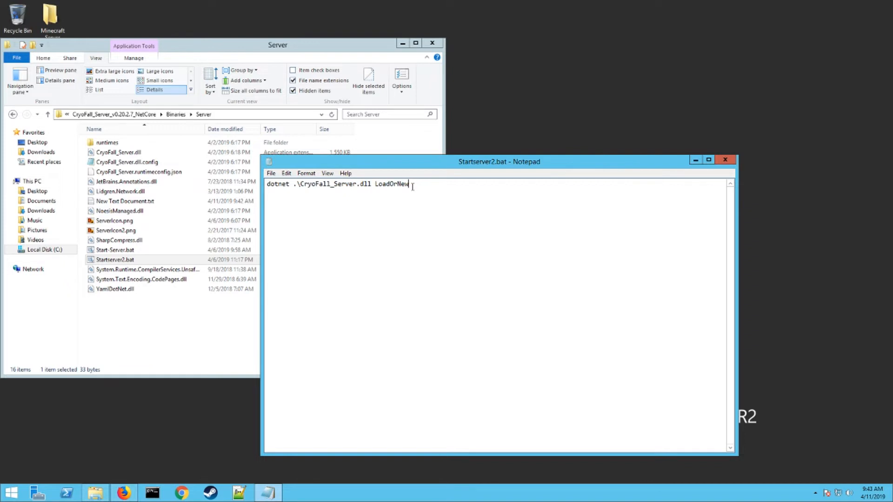
Save the edited Startserver2.bat and close Notepad.
click(270, 173)
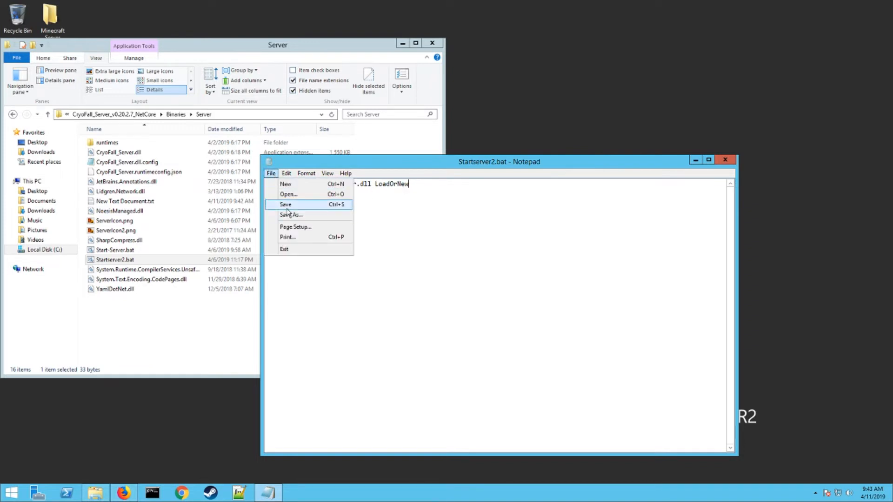
click(285, 203)
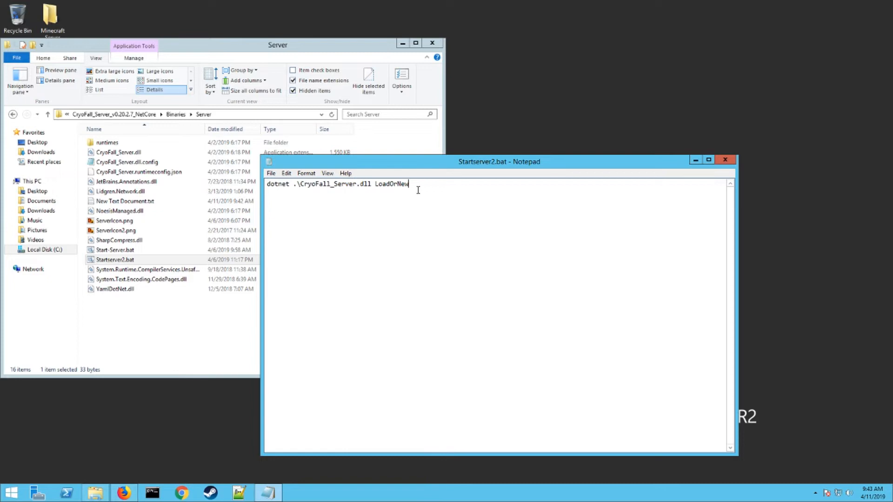
click(724, 159)
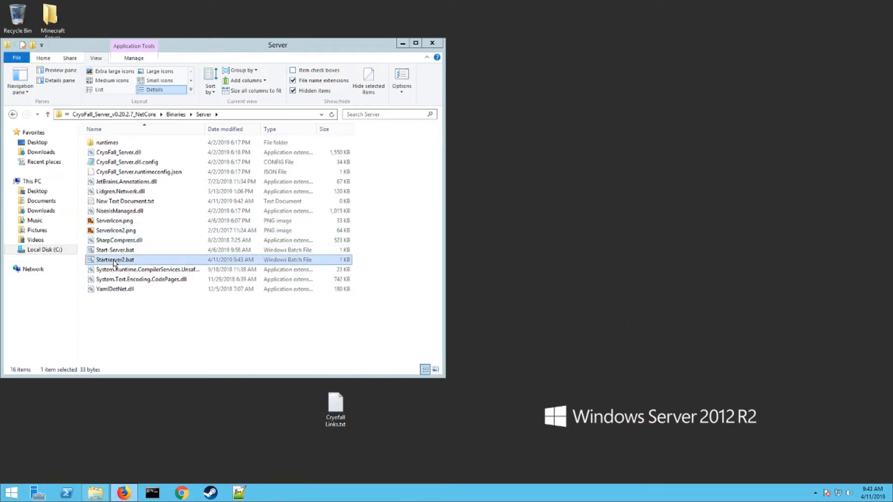
Run Startserver2.bat so the CryoFall server starts loading the world in Command Prompt.
double_click(114, 259)
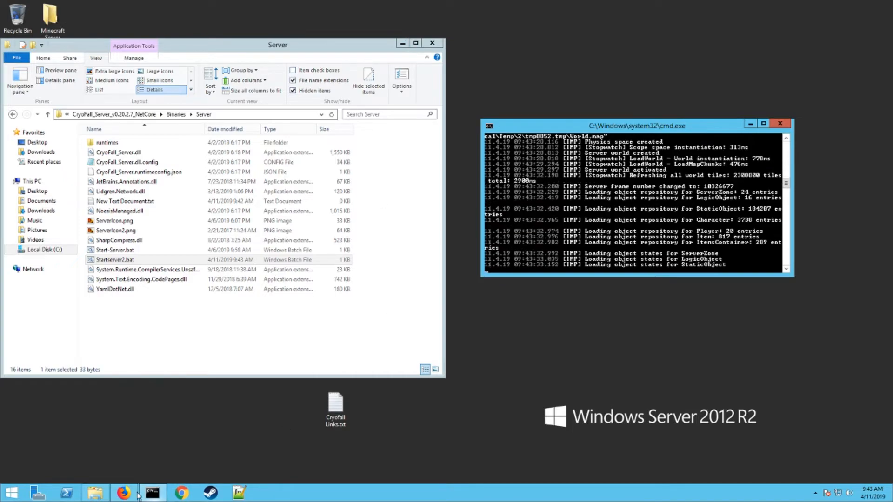
Review the wiki's Installation steps and Windows Firewall note on the server setup page.
click(123, 493)
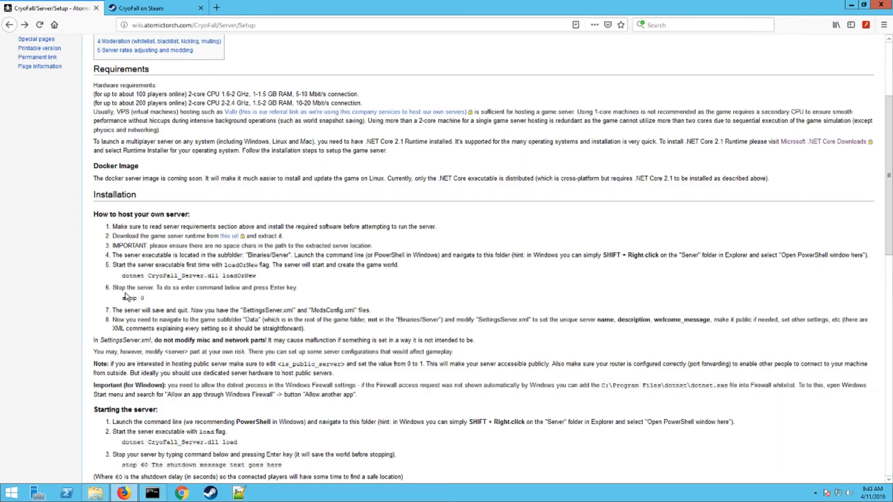
scroll(down, 3)
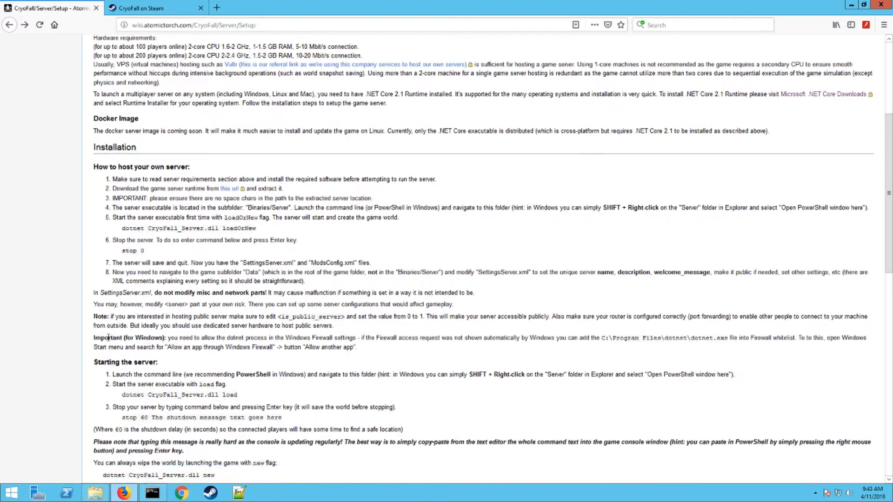
scroll(down, 3)
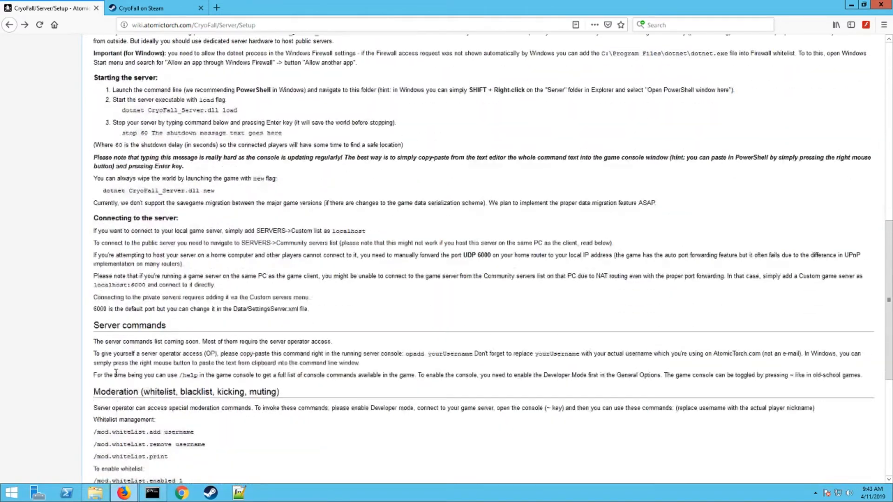
scroll(up, 3)
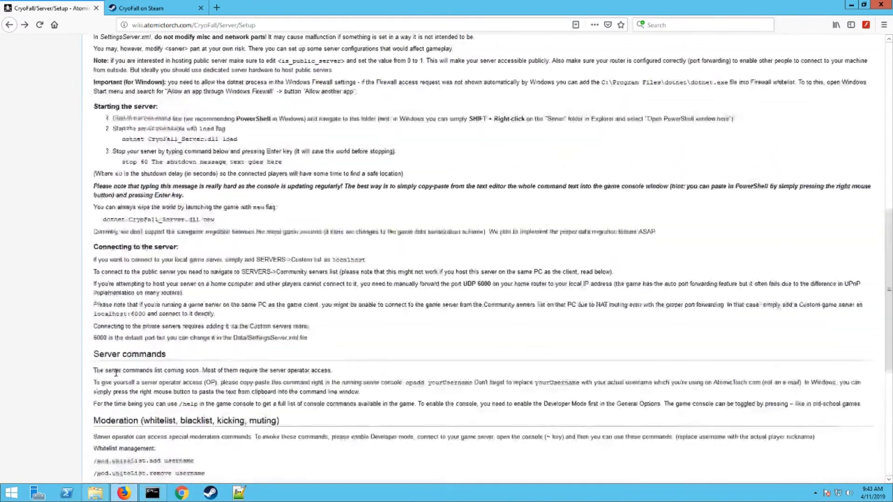
scroll(up, 3)
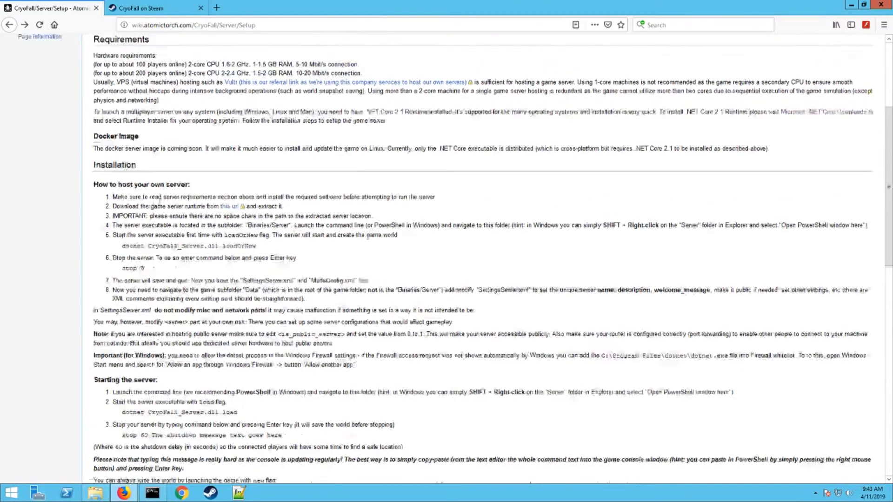
scroll(up, 3)
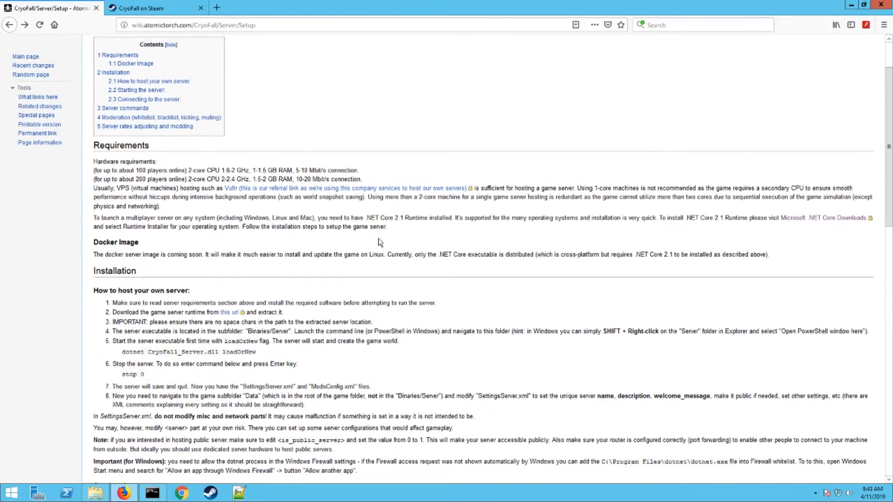
mouse_move(102, 332)
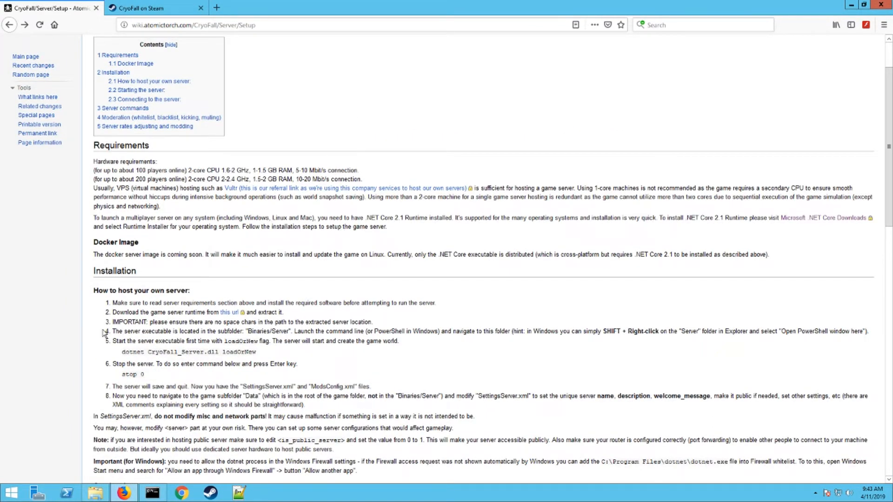
scroll(down, 3)
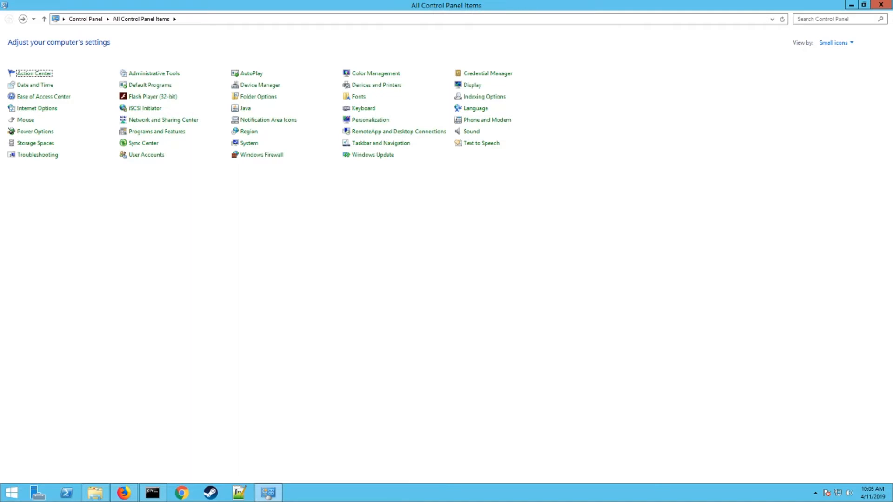
In Windows Firewall's Allowed apps list, check the Cryofall entries' details show port 6000 UDP.
click(261, 154)
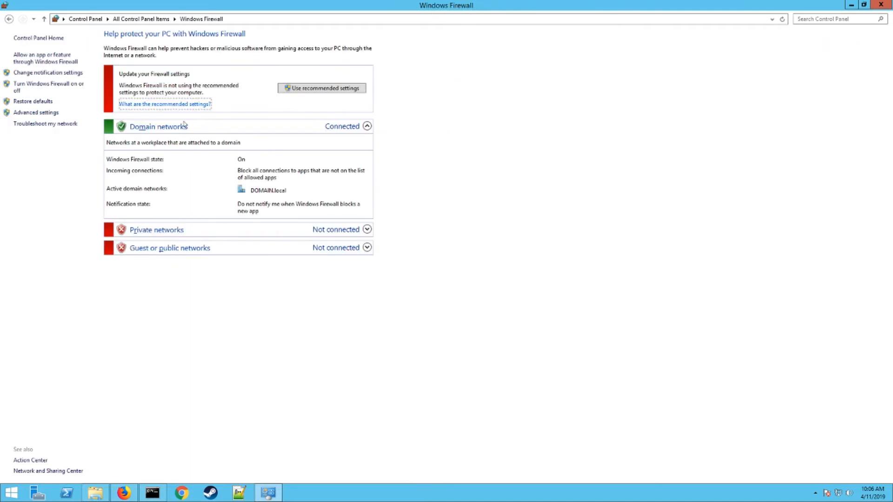
mouse_move(42, 57)
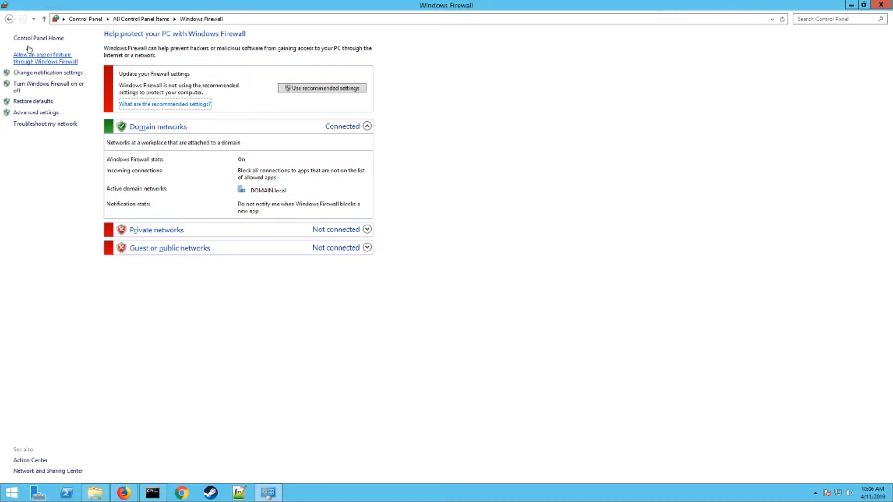
click(45, 58)
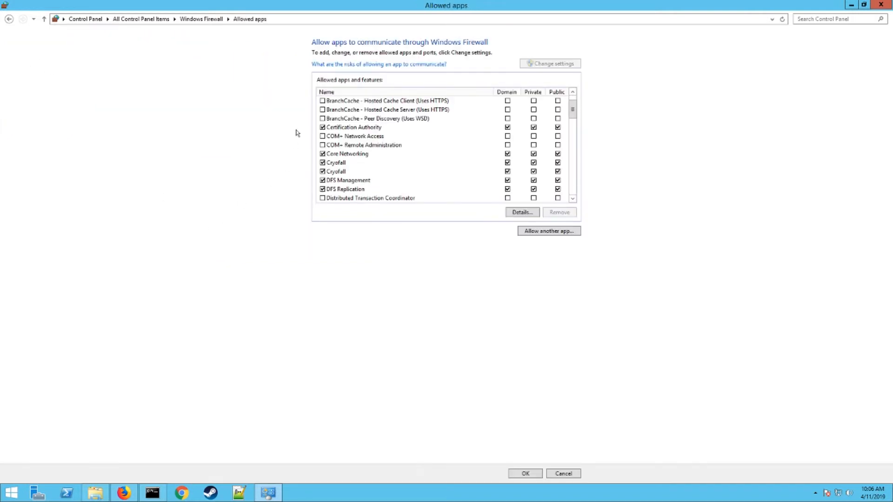
click(336, 162)
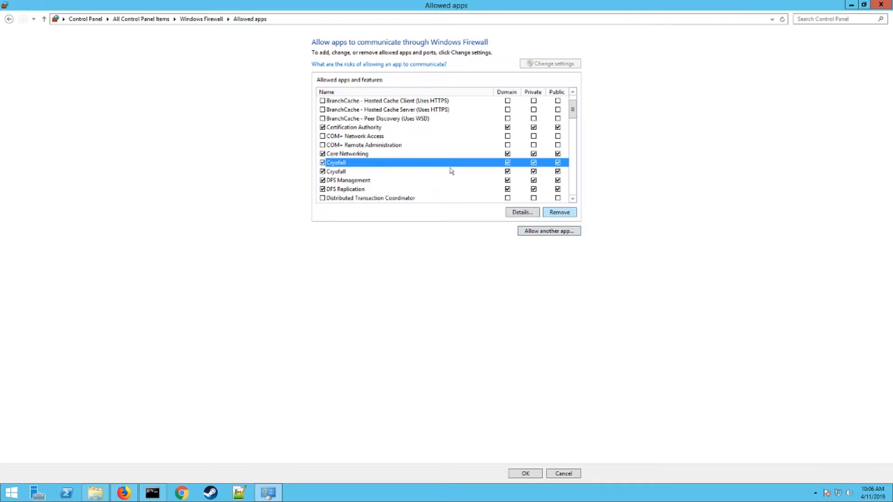
mouse_move(272, 134)
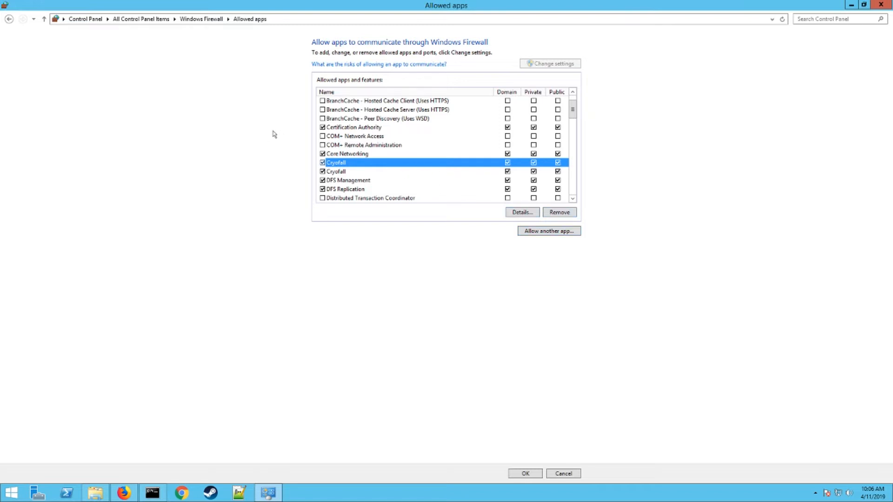
click(336, 172)
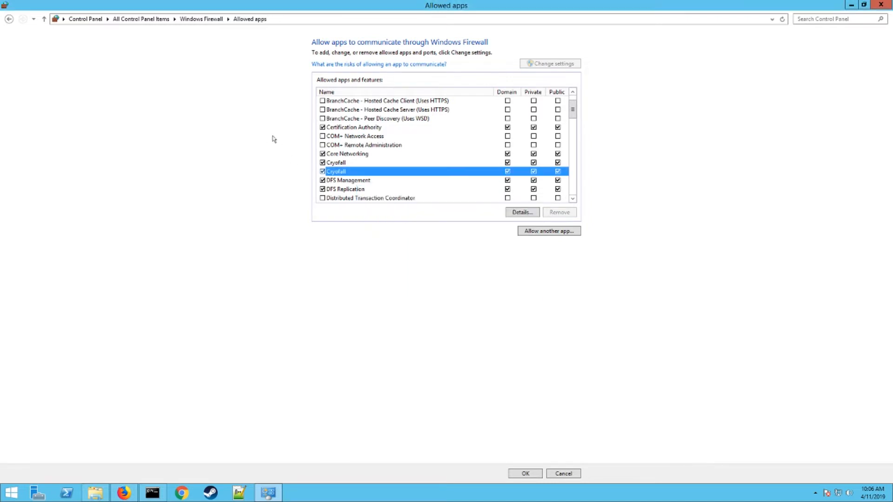
click(521, 212)
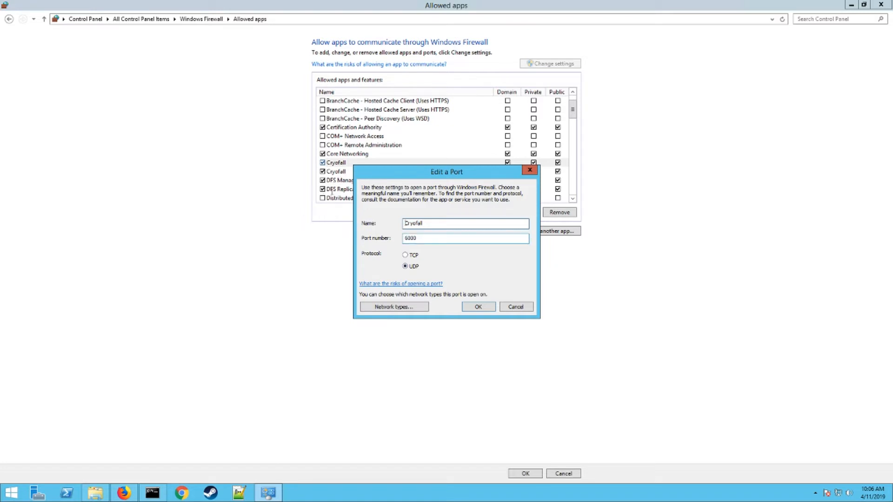
triple_click(464, 238)
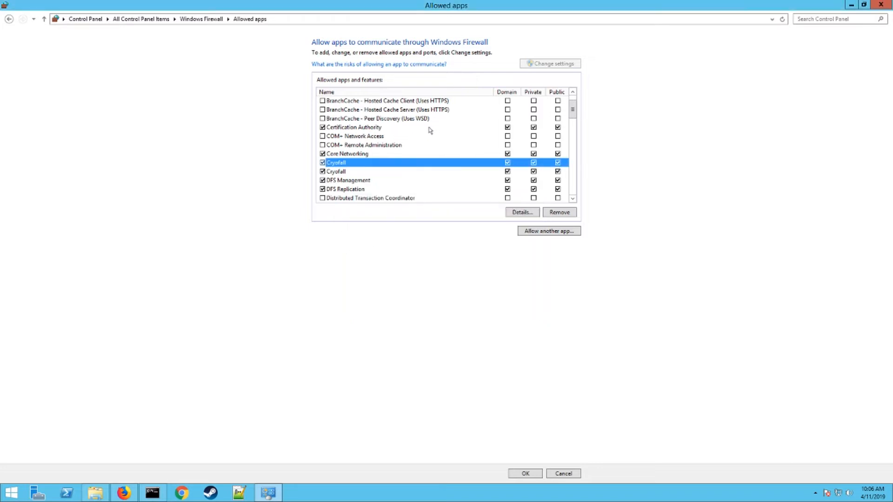
mouse_move(409, 137)
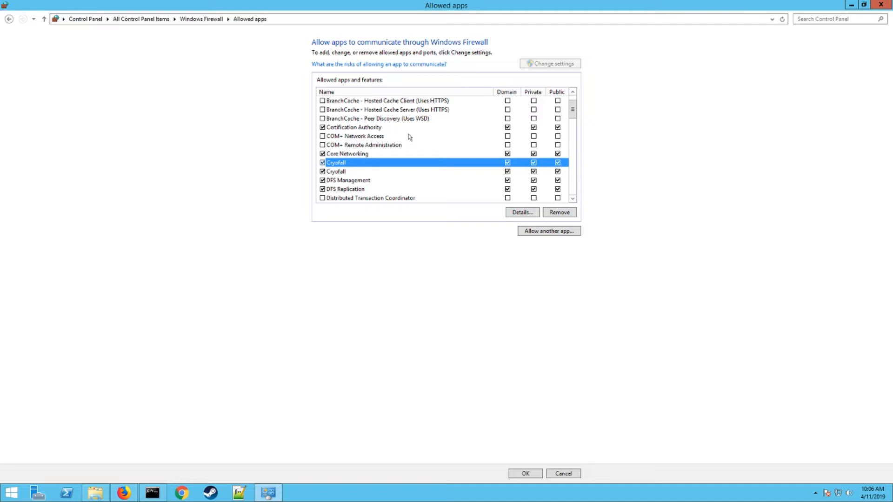
mouse_move(447, 134)
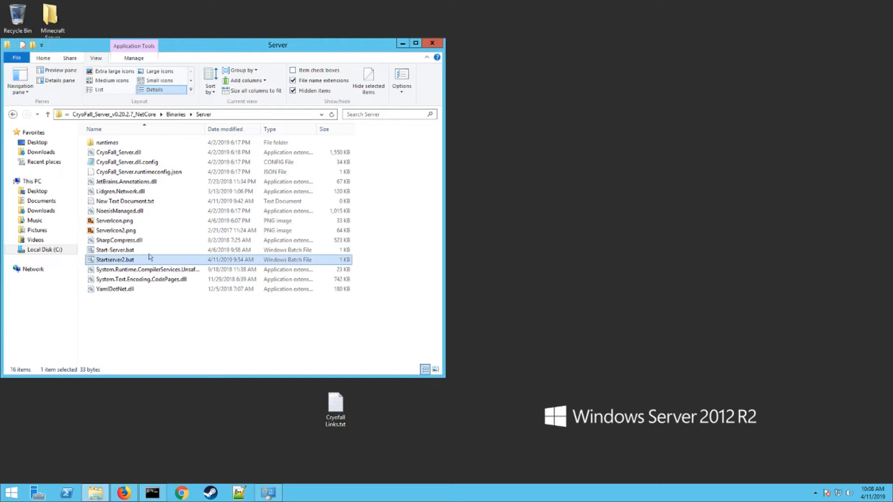
mouse_move(196, 31)
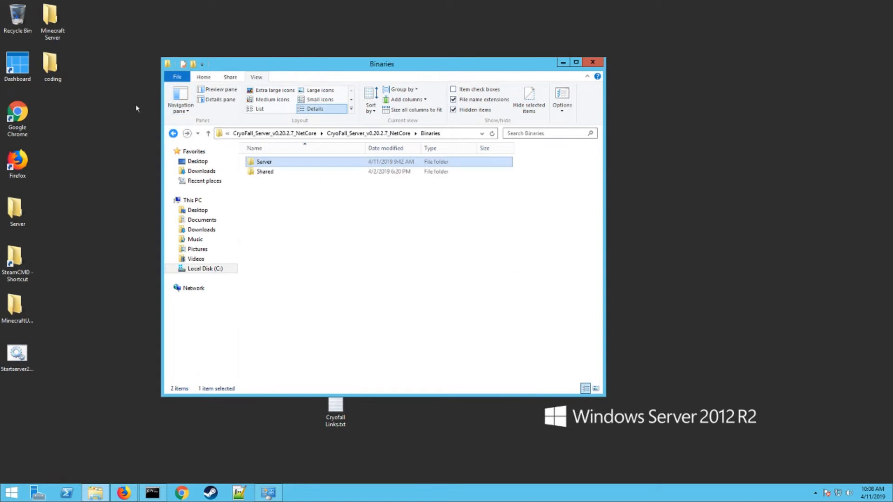
Move up from Binaries\Server into the Data folder and select SettingsServer.xml.
click(173, 133)
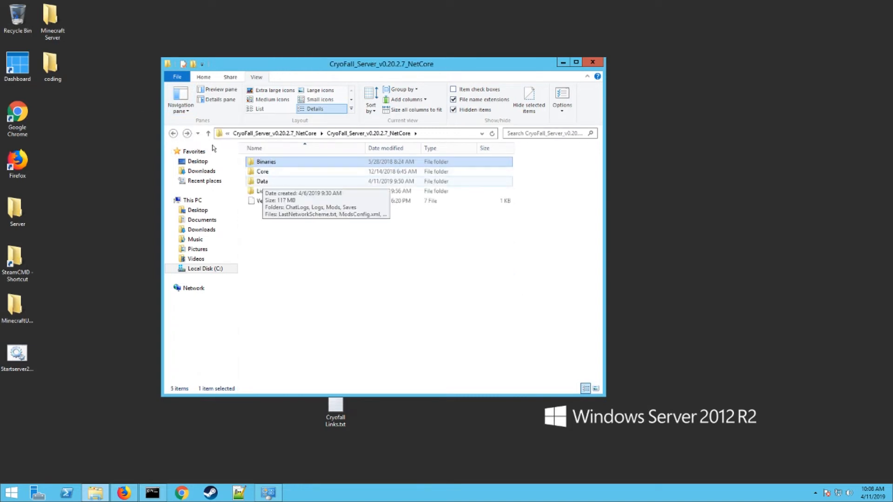
double_click(262, 181)
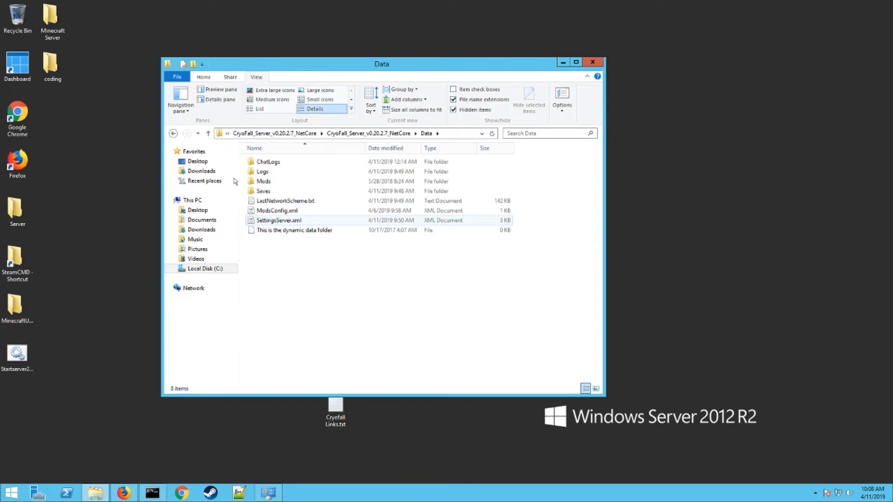
mouse_move(278, 221)
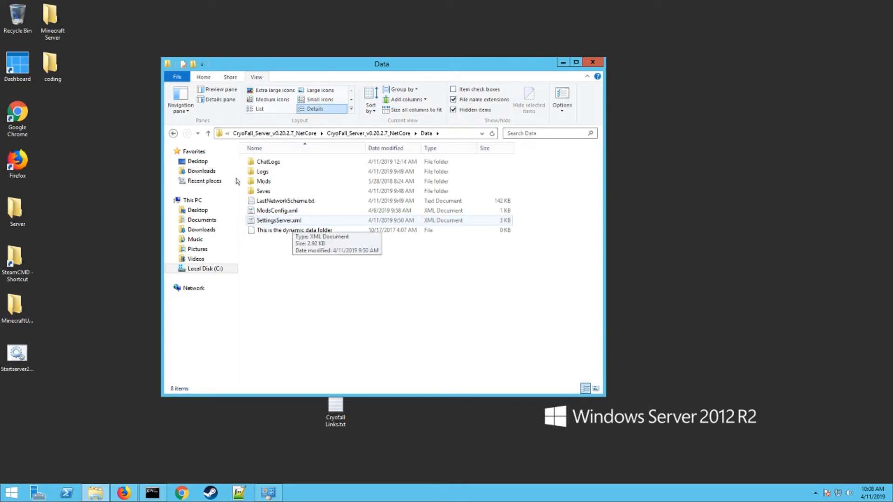
click(279, 220)
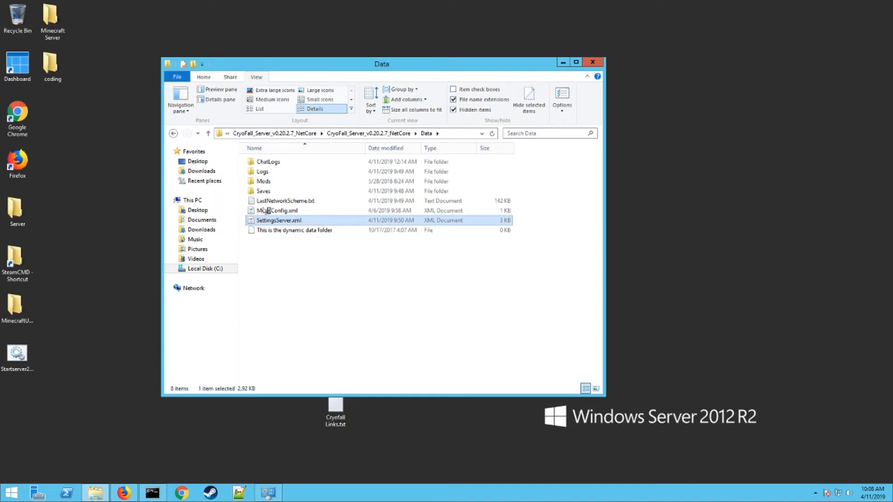
Review SettingsServer.xml in Notepad++: host name, port 6000 and is_public_server set to 1.
double_click(278, 219)
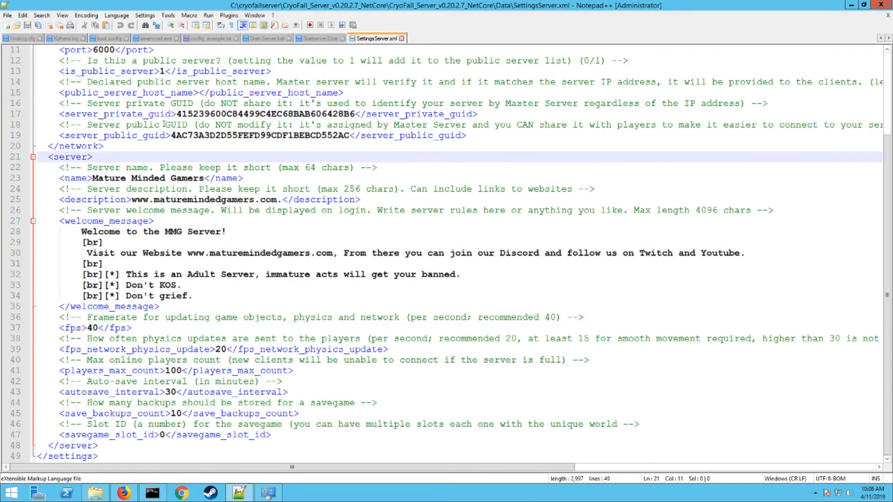
scroll(up, 3)
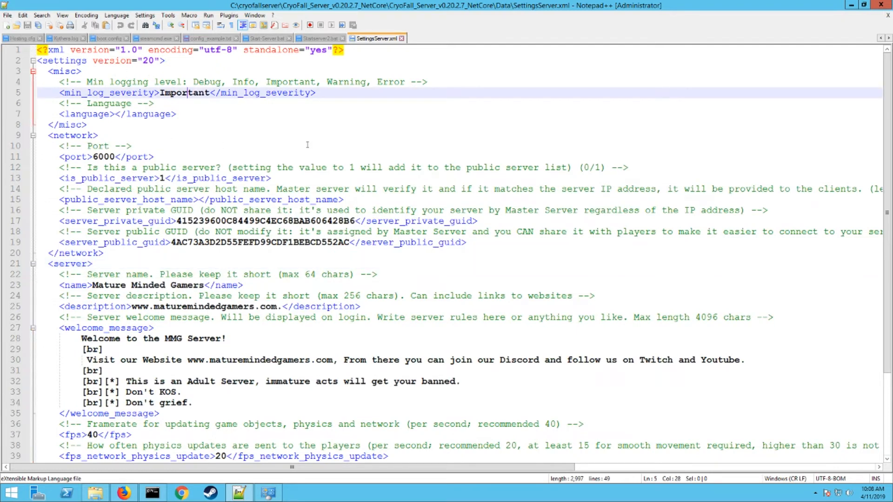
click(313, 189)
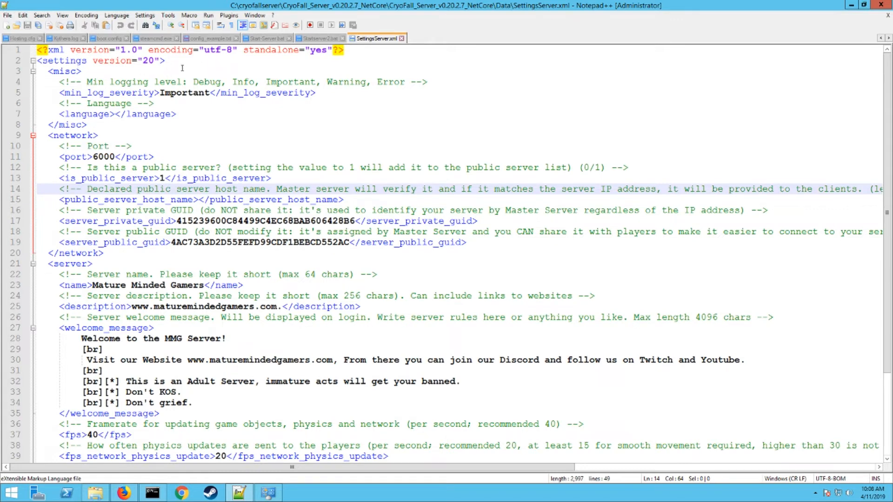
click(98, 124)
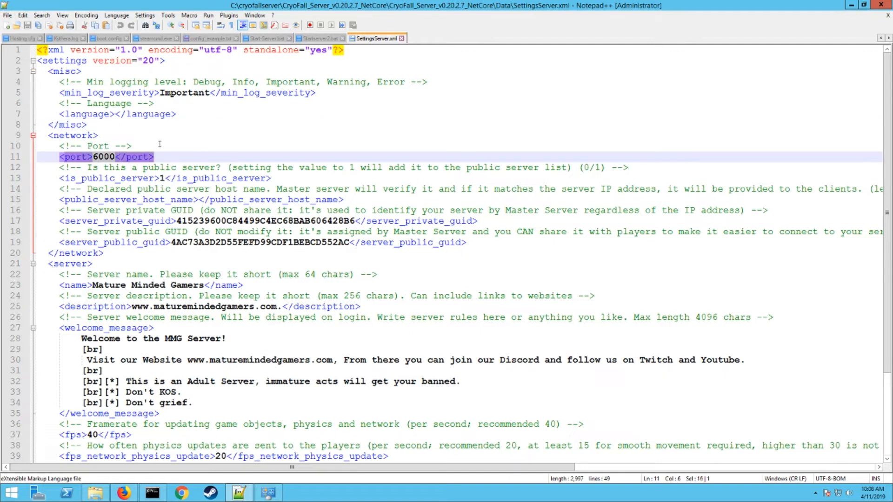
click(156, 178)
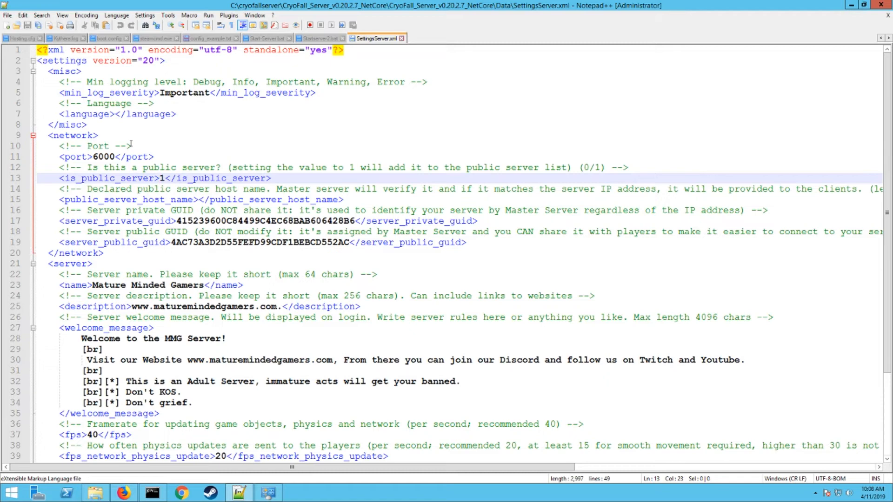
Look over the remaining server details and close the file to return to the Data folder.
scroll(down, 3)
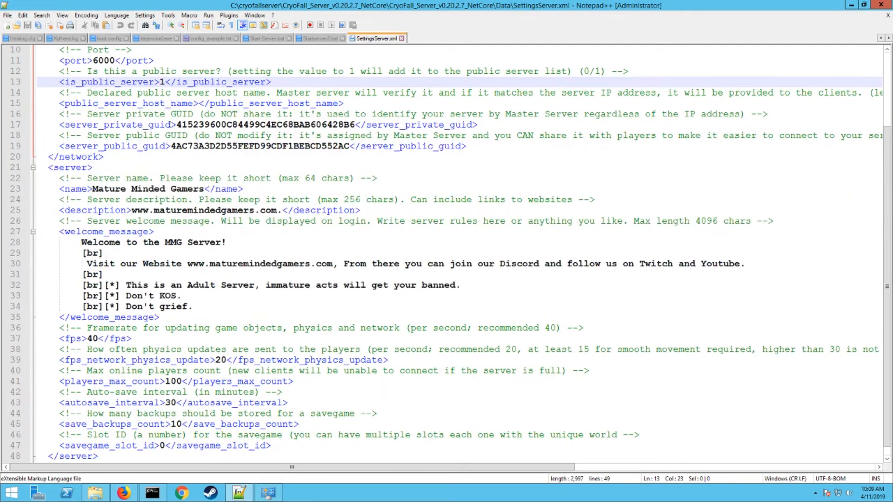
scroll(down, 3)
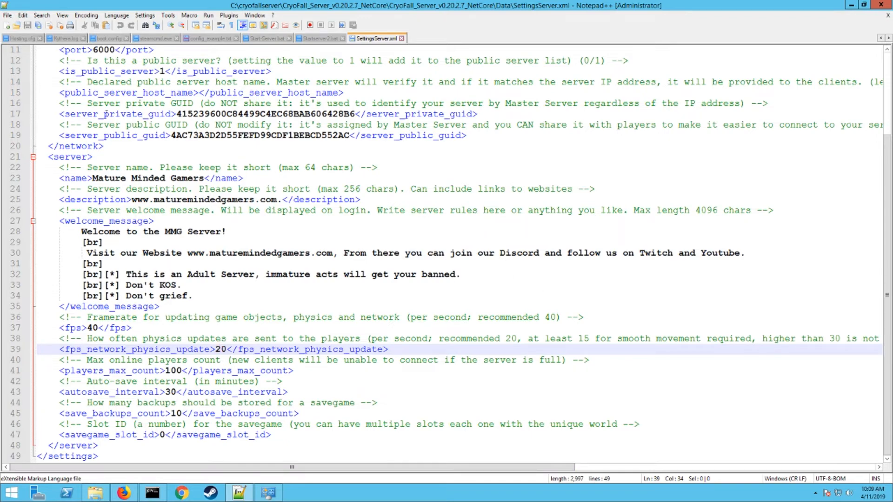
click(8, 14)
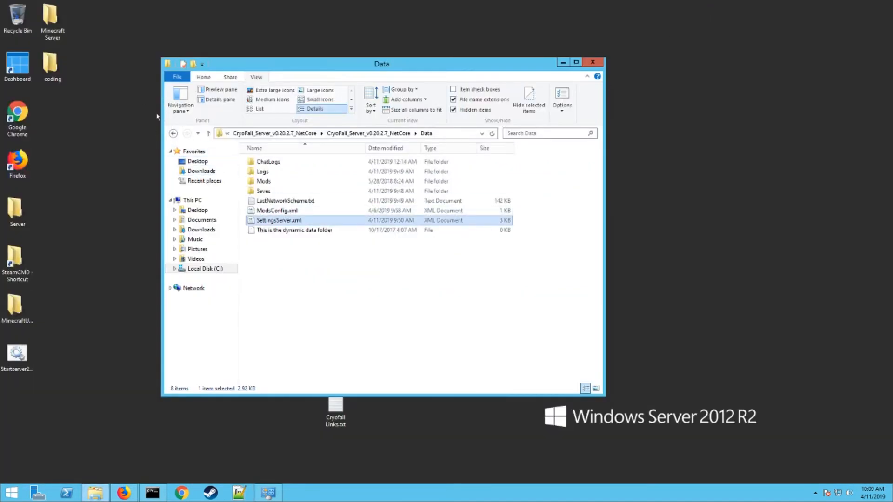
Move up from Data and into the Binaries folder toward the server launcher.
click(207, 133)
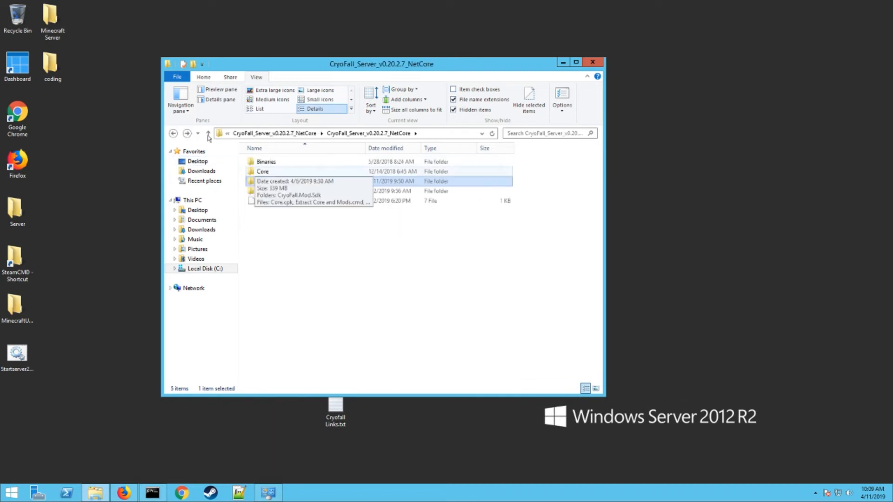
double_click(266, 161)
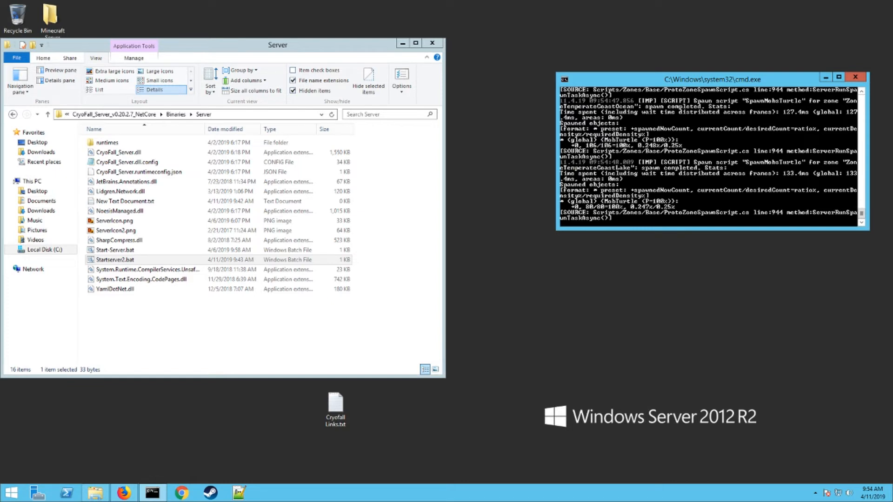
Edit Startserver2.bat to confirm its line reads dotnet .\CryoFall_Server.dll Load.
right_click(115, 260)
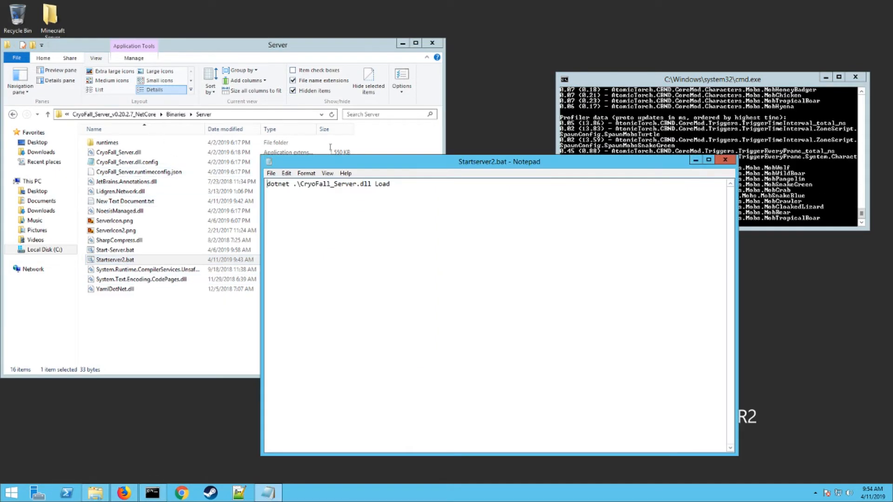
double_click(382, 183)
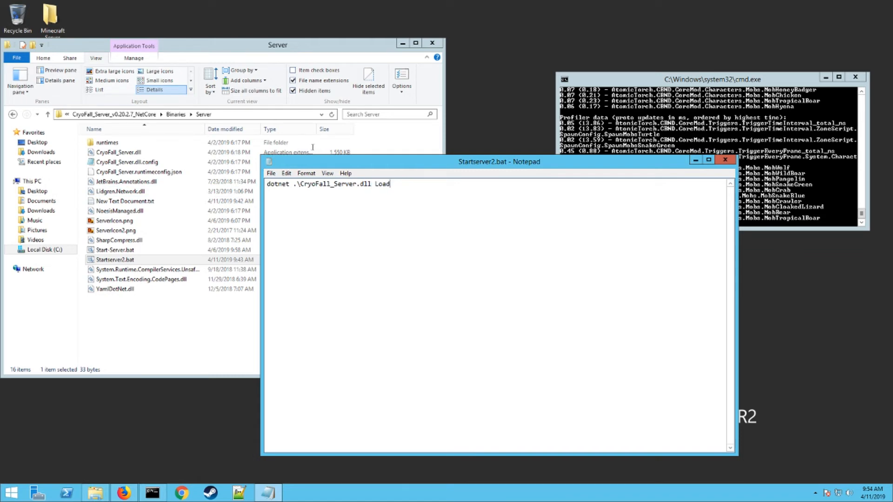
click(271, 172)
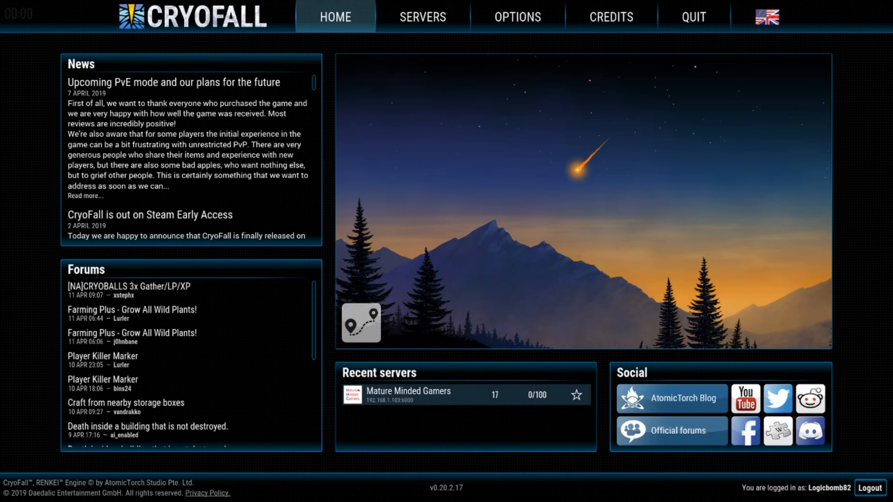
In the custom servers list, add a 'localhost' entry, save it, then remove the inaccessible entry.
click(422, 16)
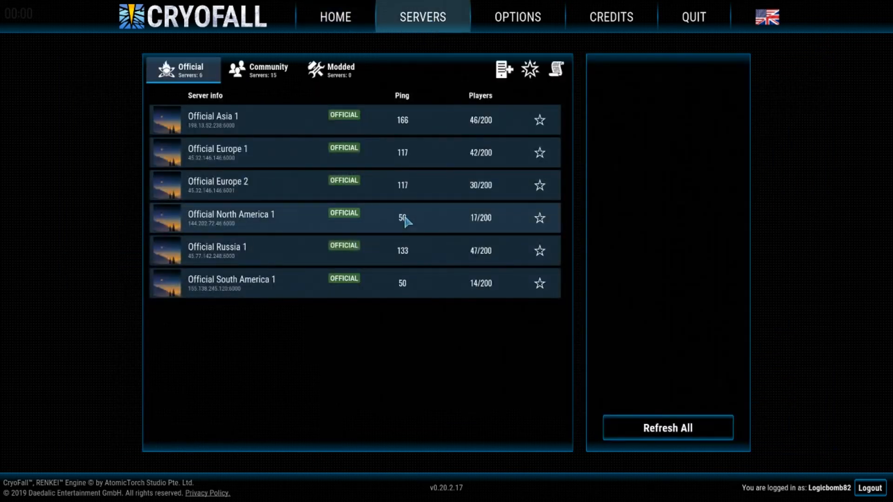
mouse_move(503, 69)
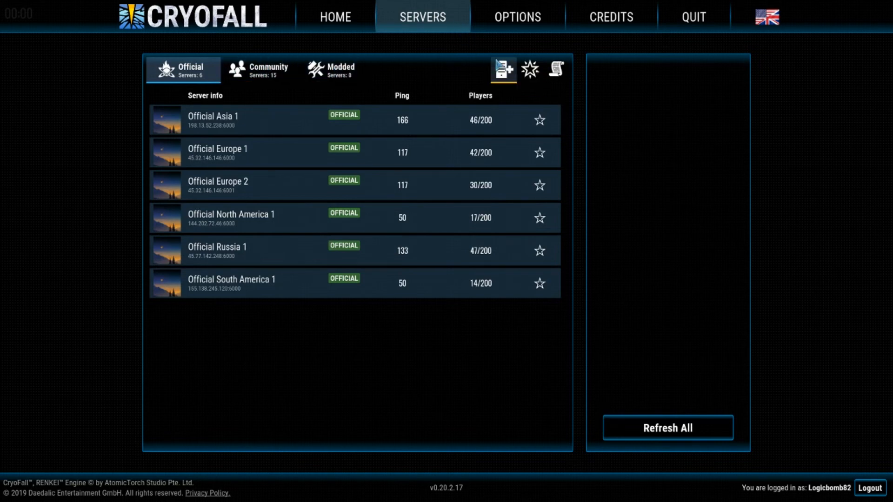
click(503, 70)
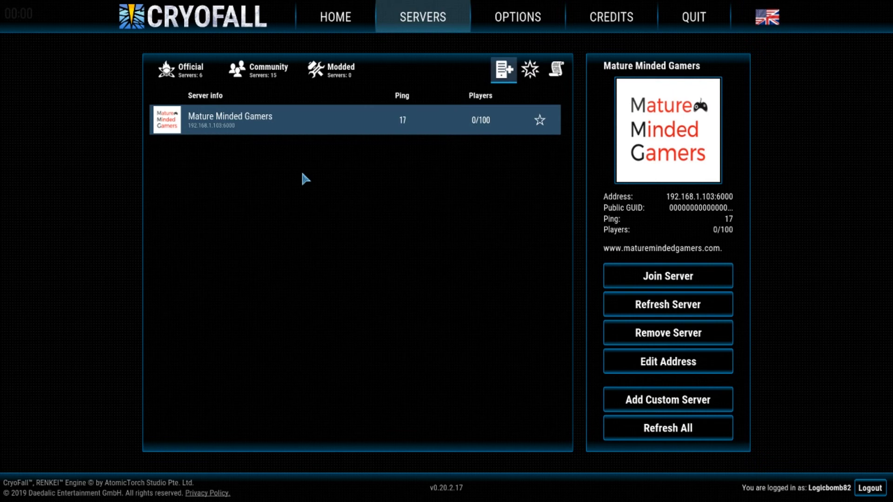
click(668, 399)
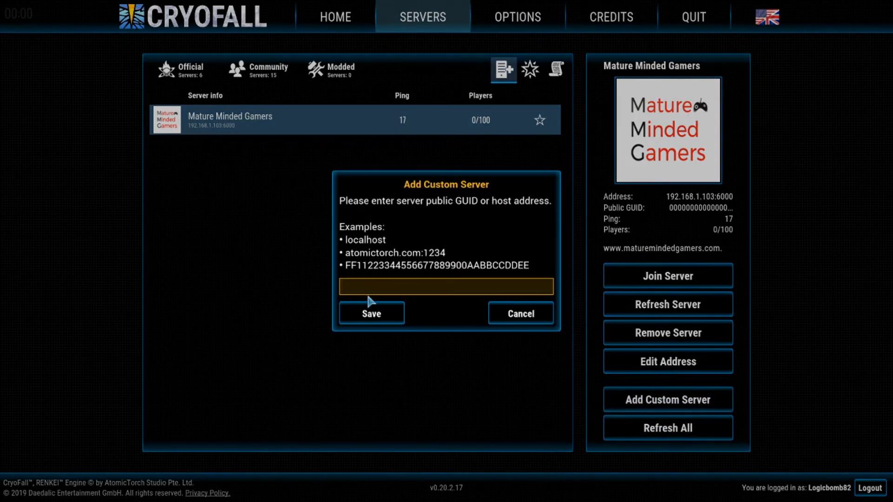
text(local)
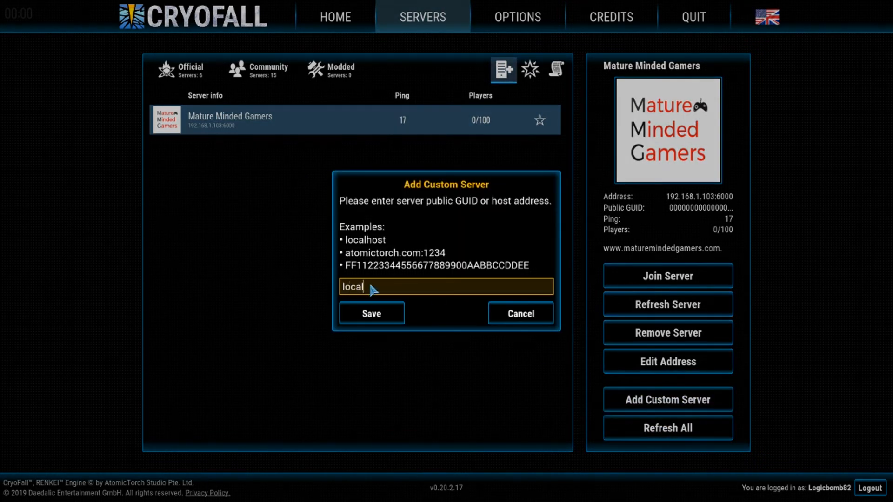
click(371, 313)
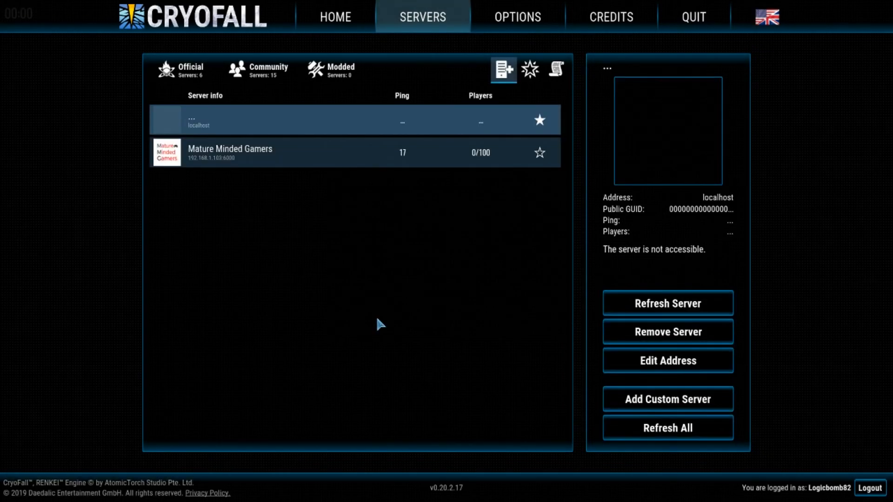
mouse_move(198, 130)
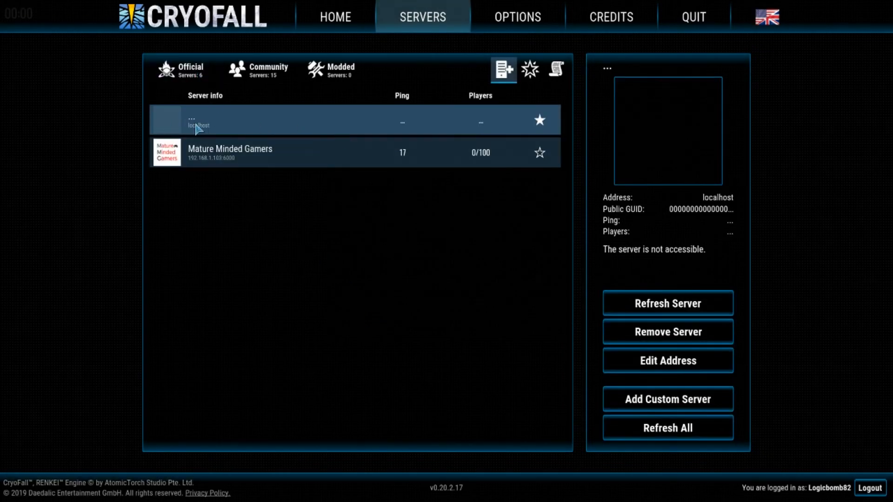
mouse_move(668, 331)
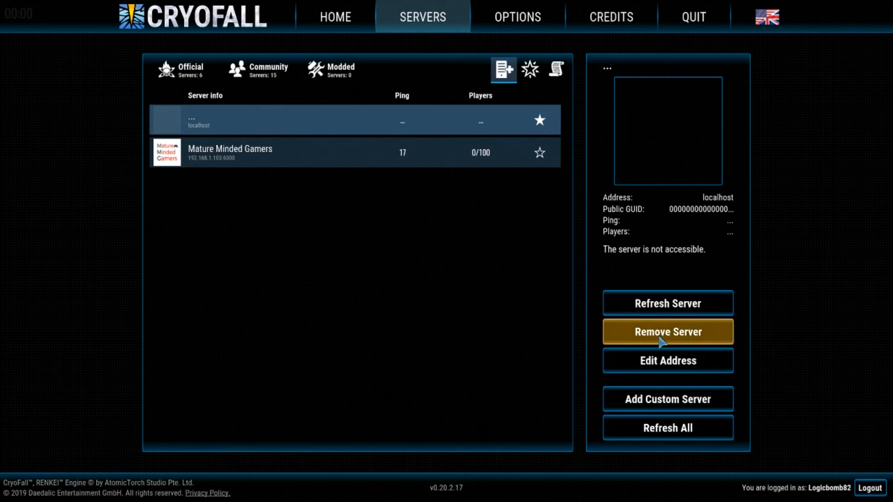
click(667, 331)
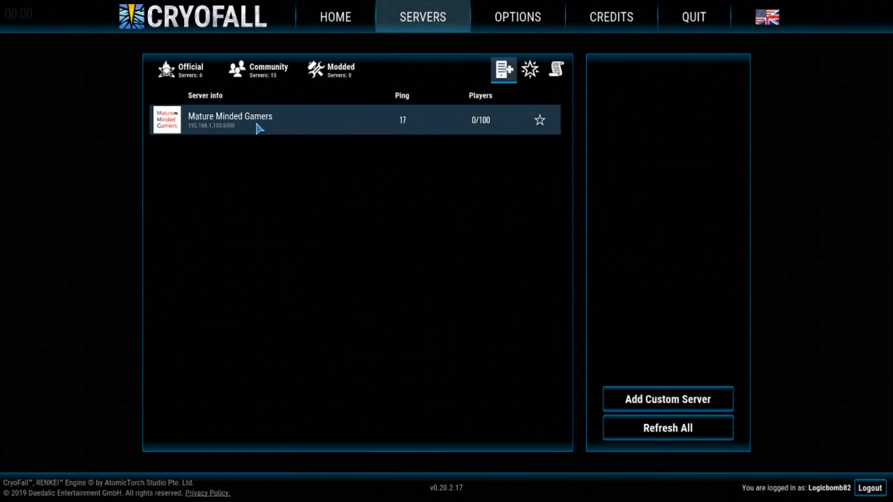
View Mature Minded Gamers details, cancel another add, and save its address 192.168.1.103:6000 unchanged.
click(256, 120)
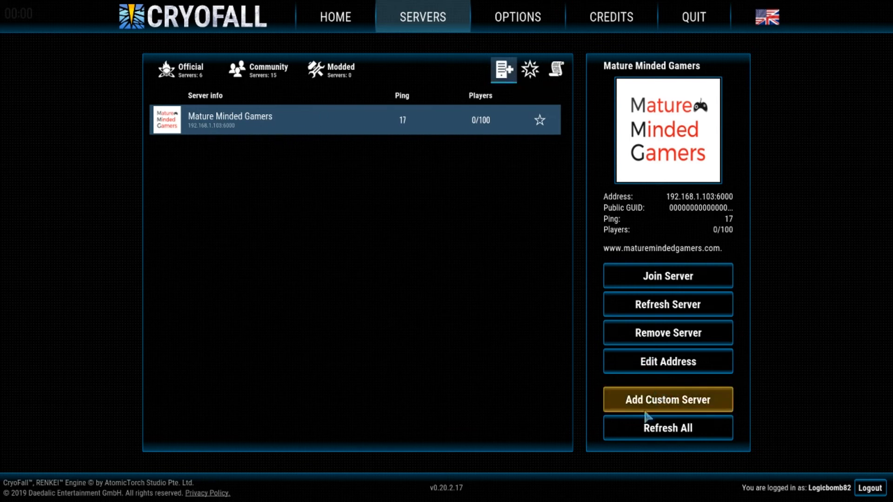
click(666, 399)
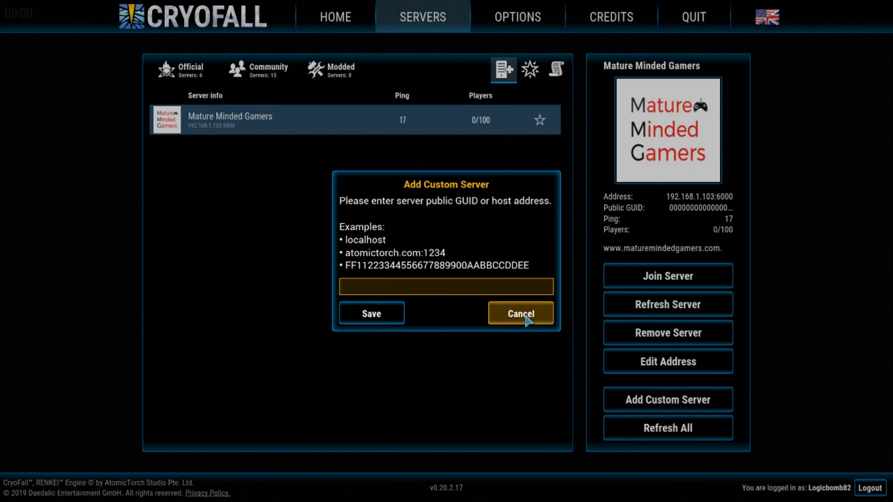
click(519, 313)
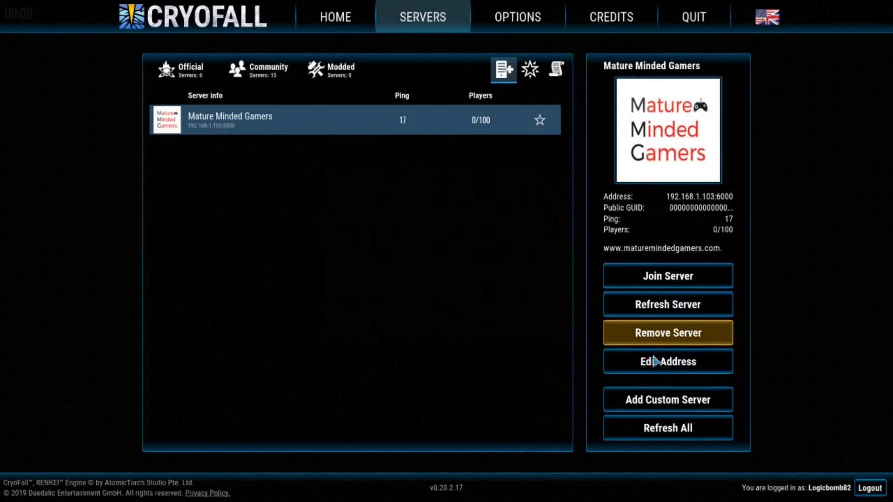
click(667, 361)
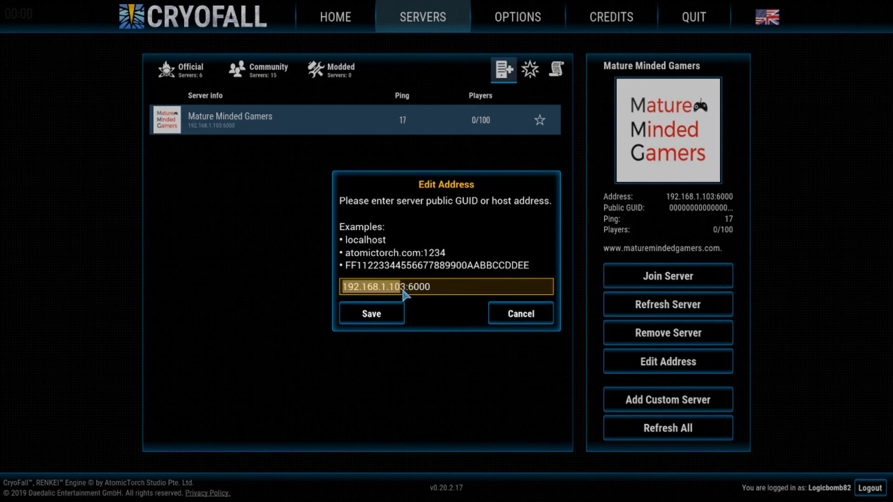
mouse_move(371, 314)
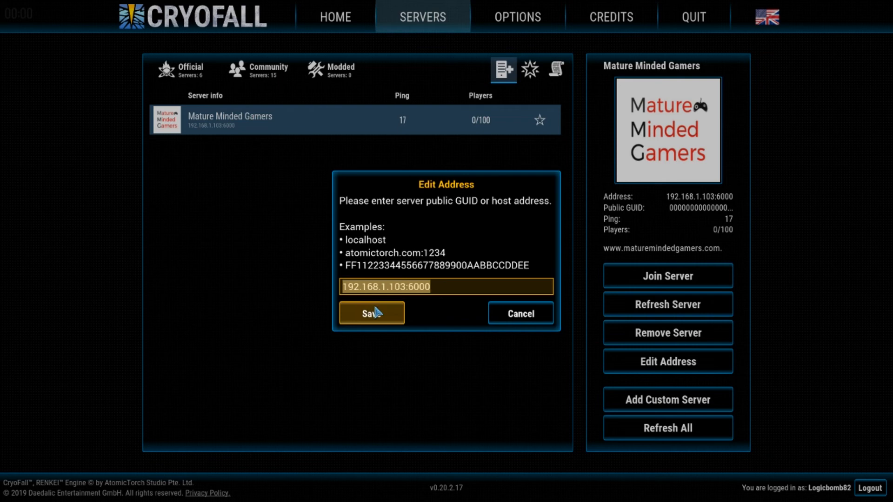
click(371, 312)
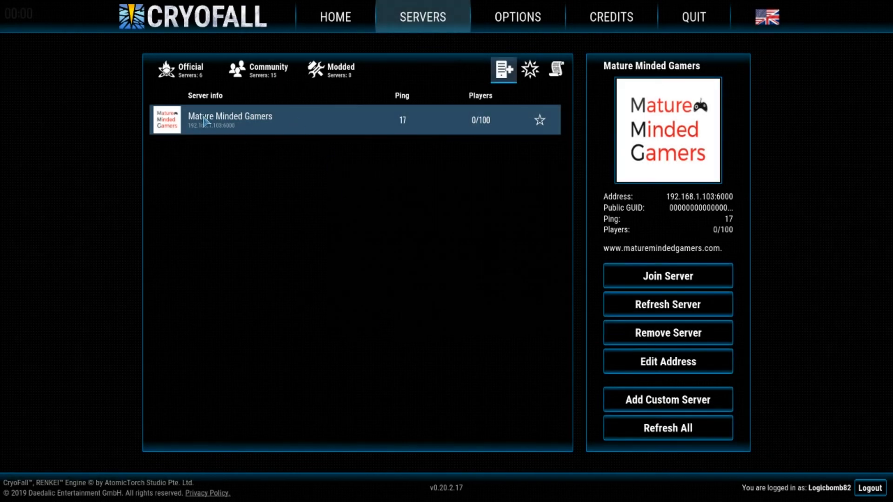
mouse_move(678, 276)
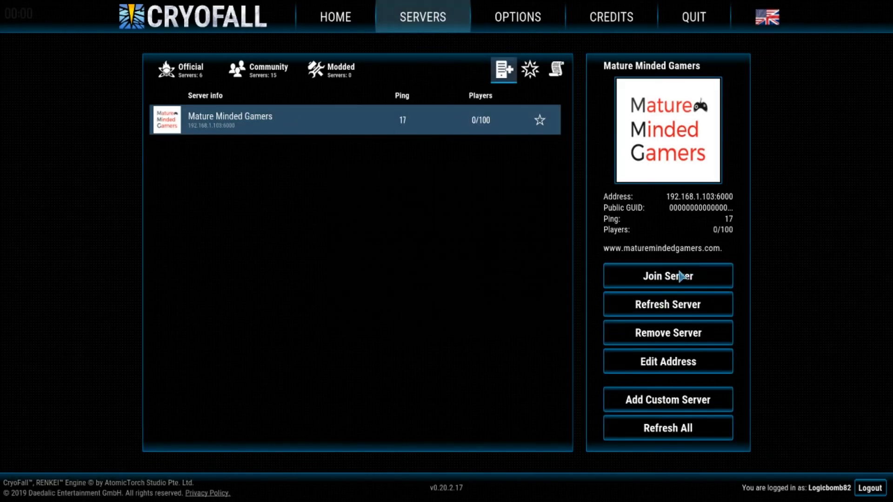
mouse_move(458, 287)
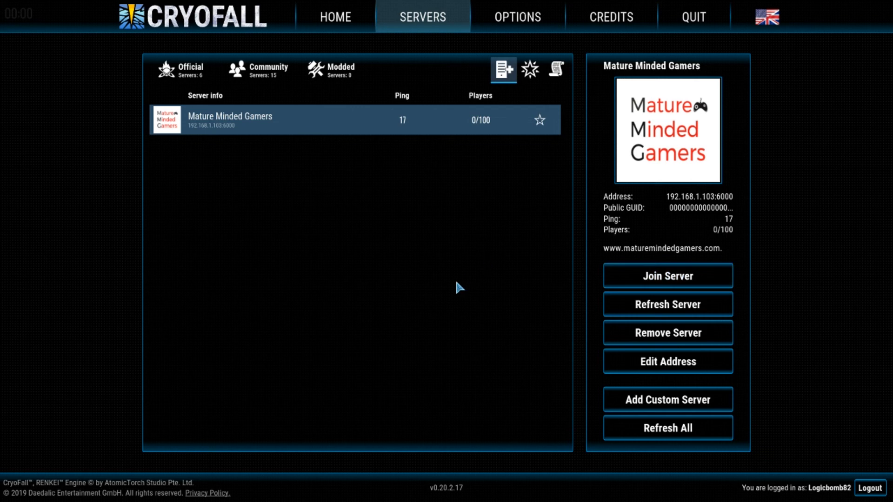
mouse_move(445, 261)
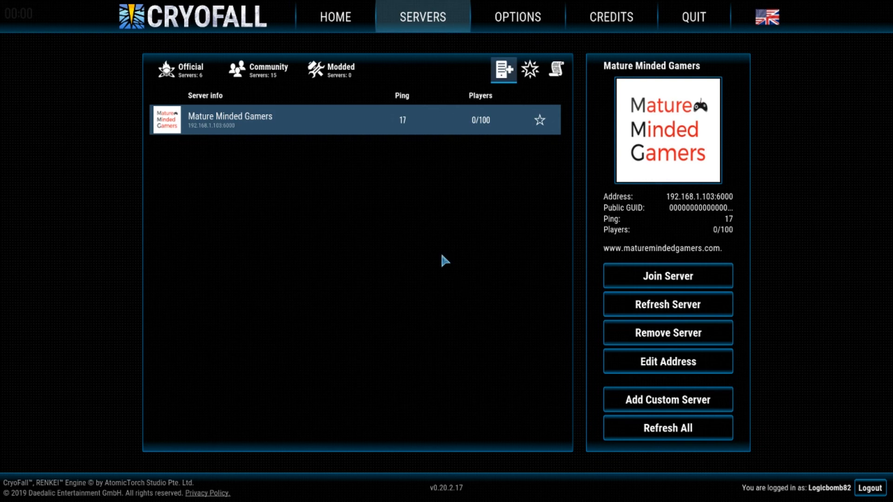
mouse_move(517, 17)
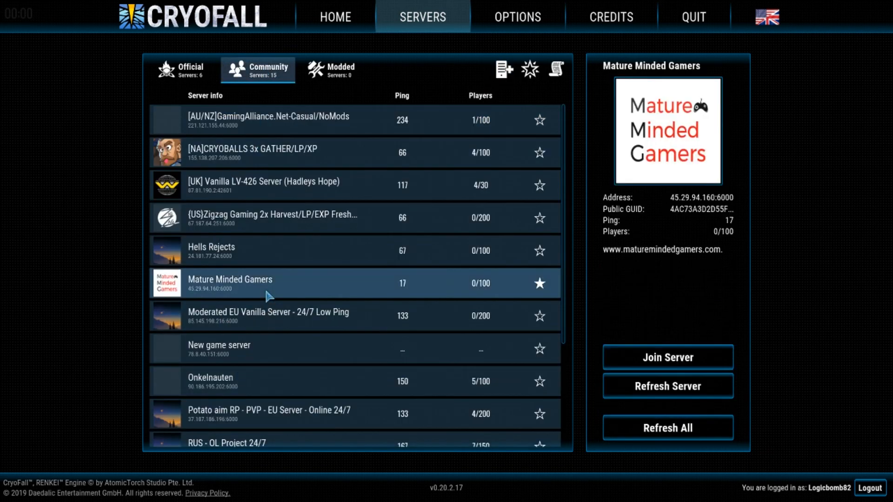
mouse_move(668, 357)
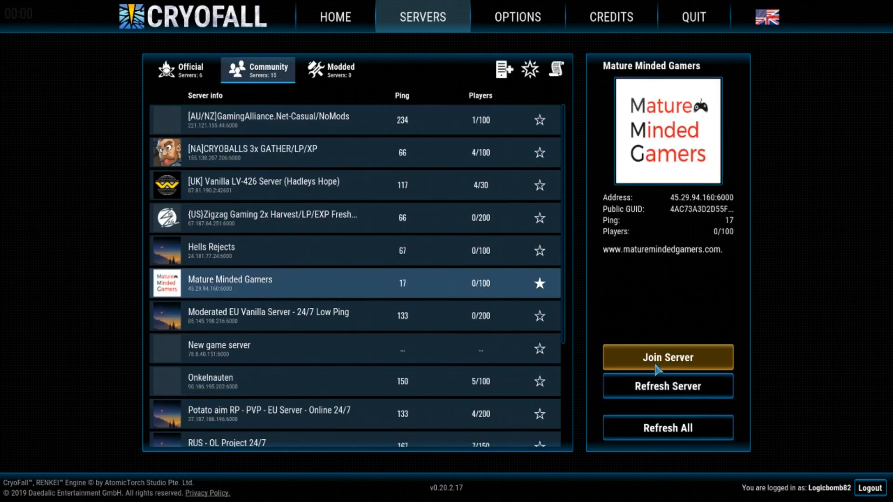
mouse_move(236, 285)
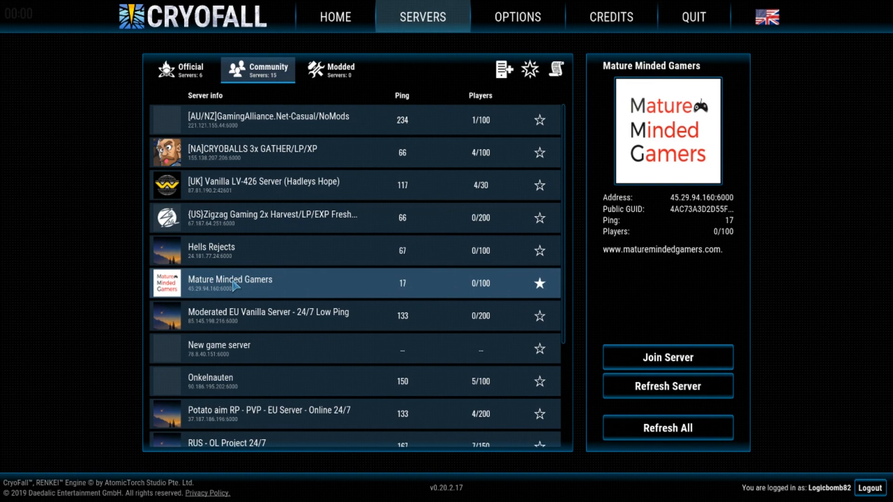
mouse_move(560, 334)
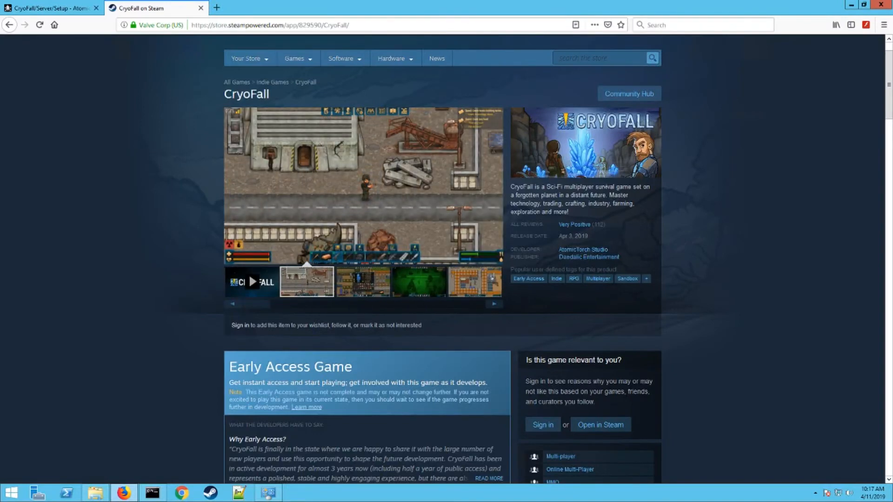
mouse_move(704, 310)
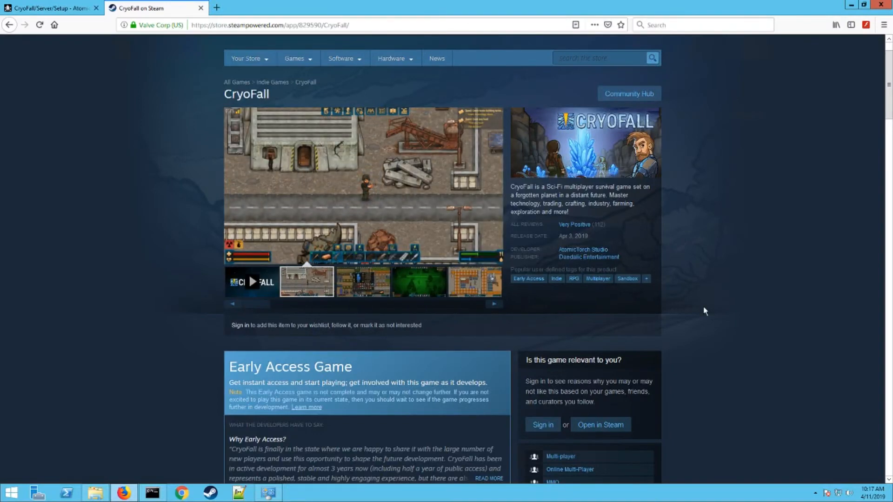
Cycle through the inventory, night-time forest and daytime forest screenshots in the carousel.
click(363, 281)
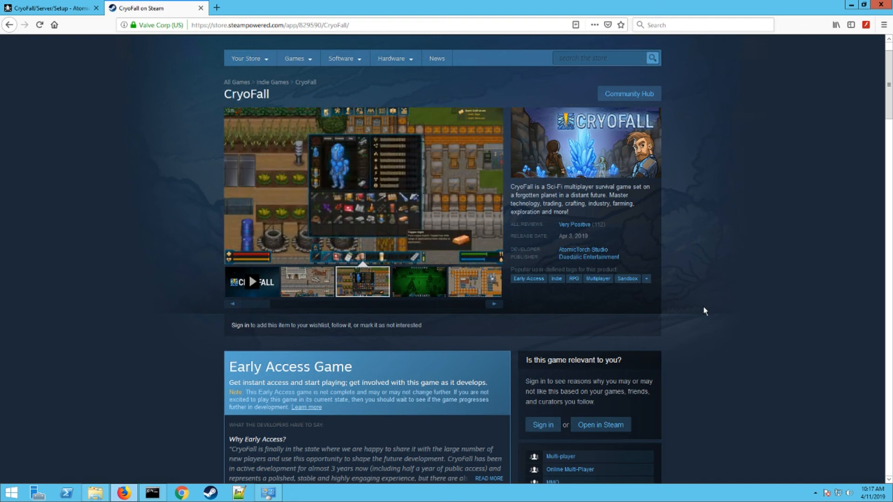
mouse_move(732, 308)
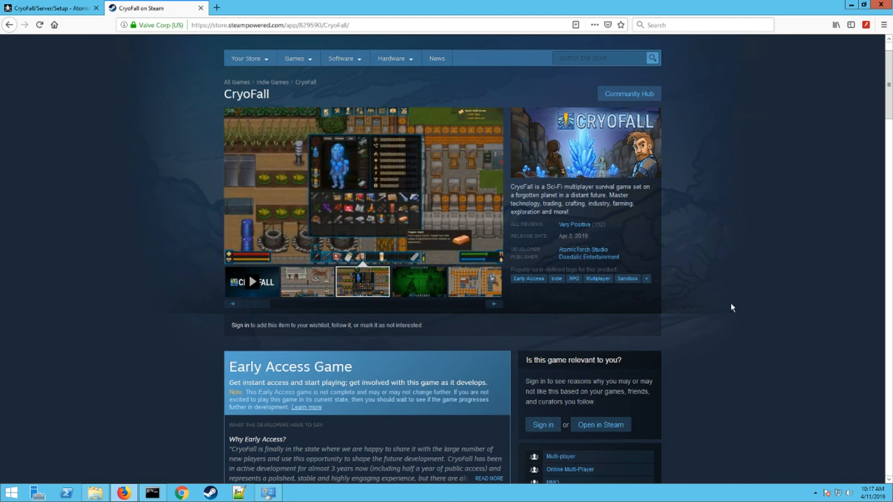
click(417, 281)
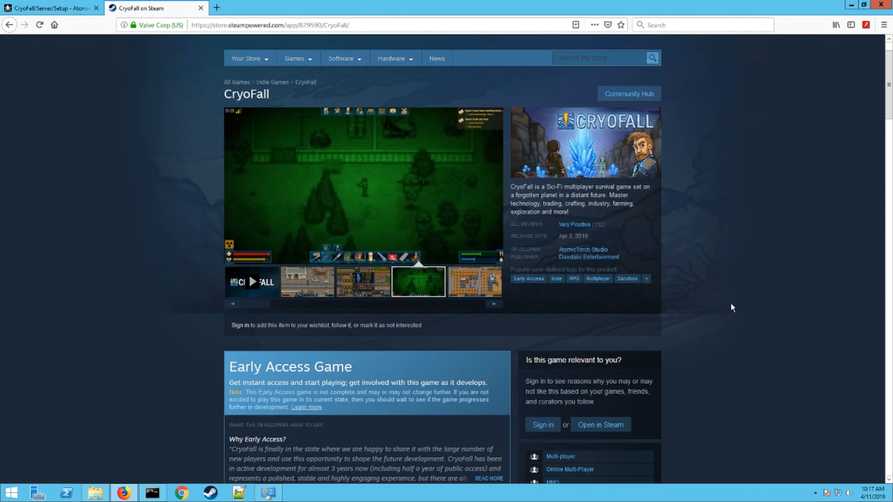
click(475, 281)
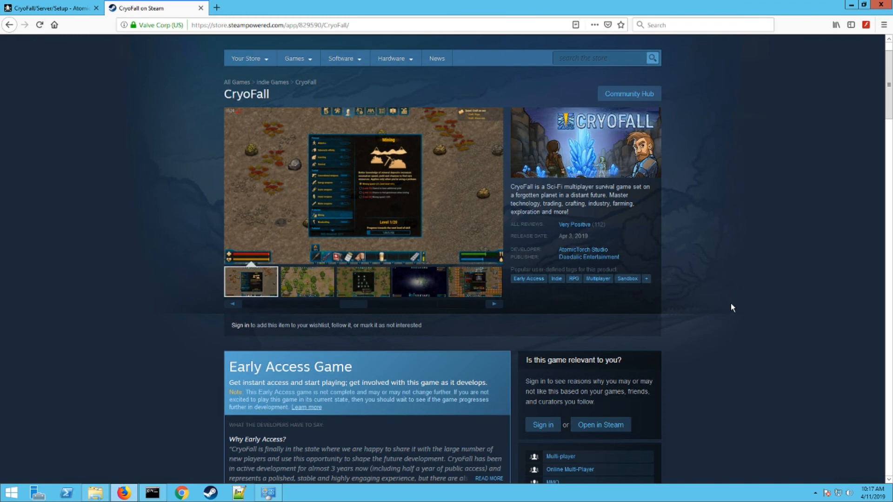
click(306, 281)
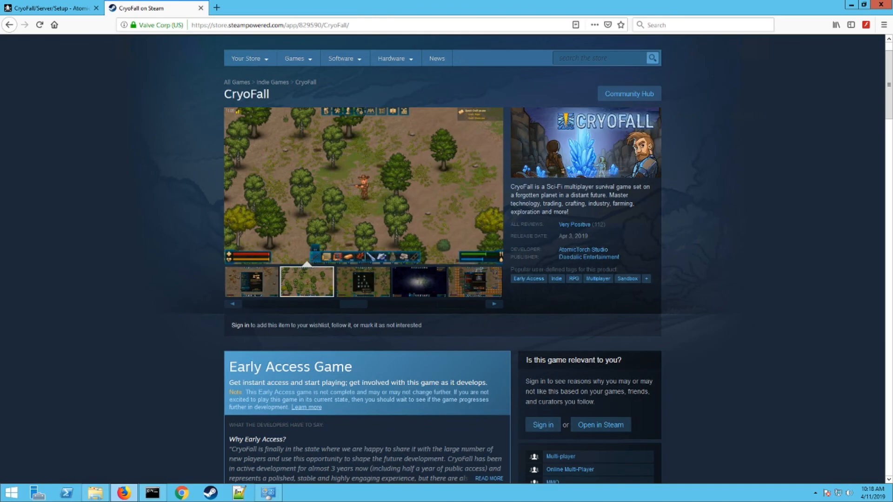